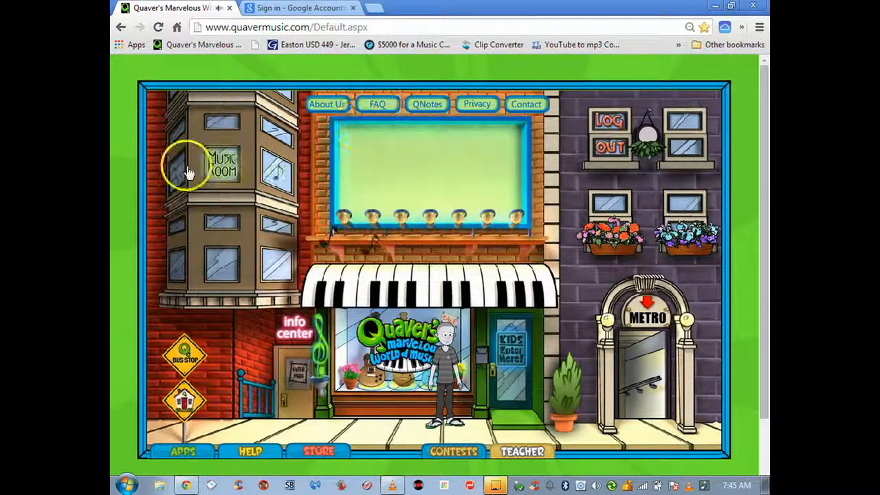
# - Sign in with the school district (easton449) account so its Drive opens, then return to QuaverMusic
pyautogui.click(299, 8)
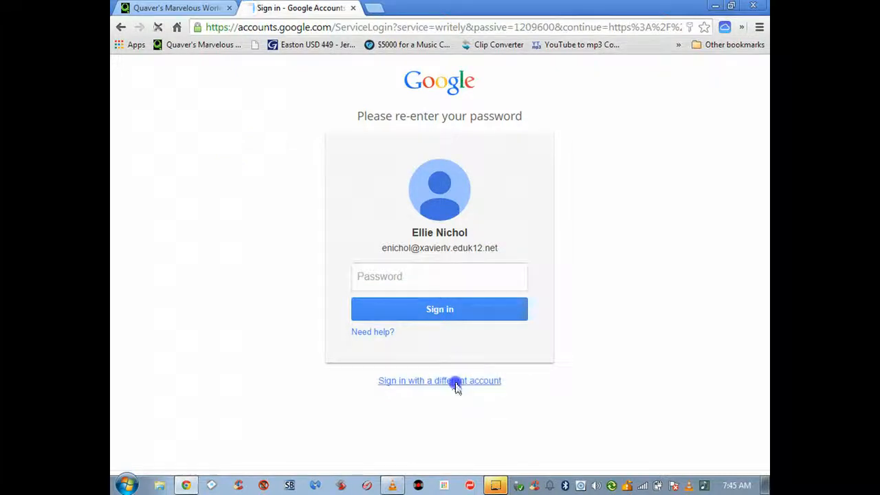
pyautogui.click(440, 380)
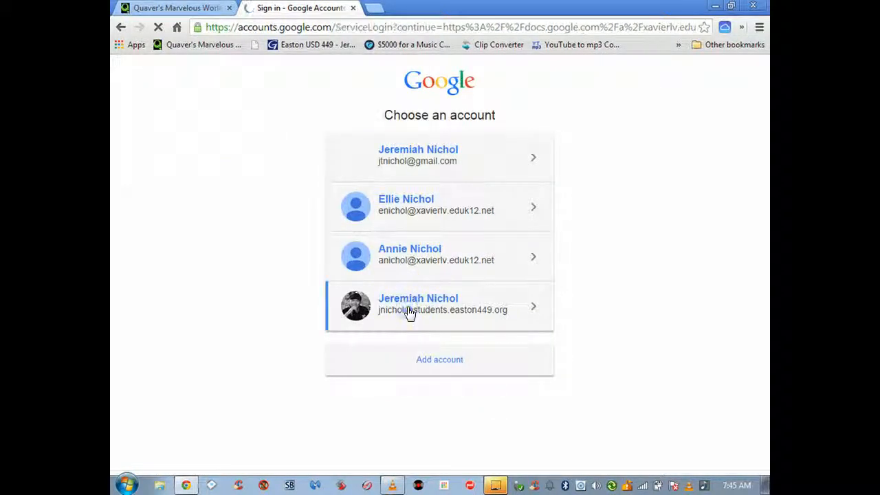
pyautogui.click(440, 306)
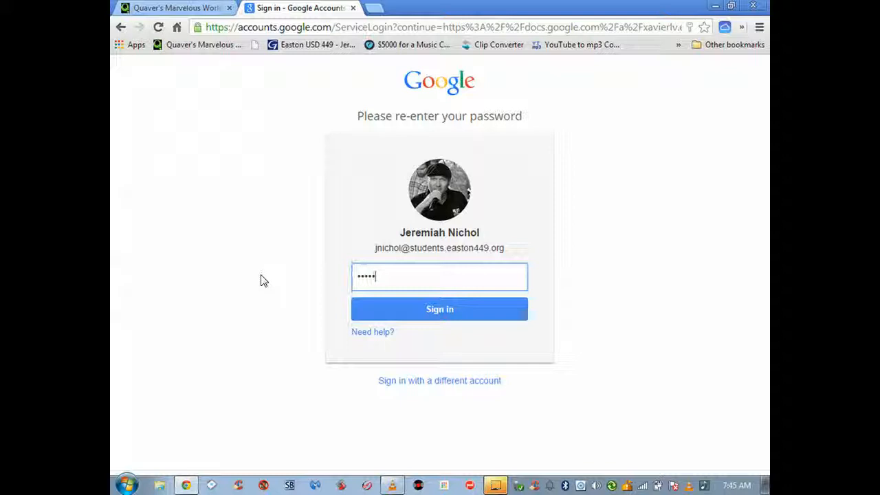
pyautogui.click(440, 308)
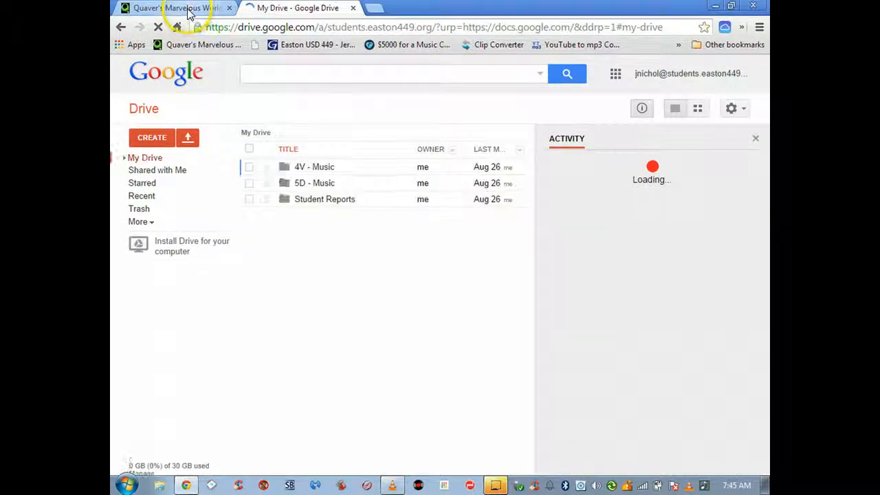
pyautogui.click(176, 8)
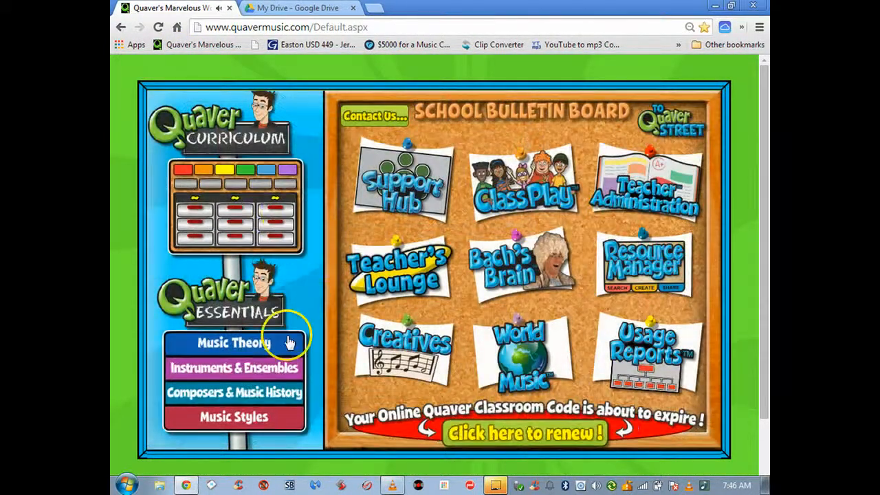
# - Launch the Beat Assessment quiz from 2nd grade Lesson 3, Strong and Weak Beats
pyautogui.click(234, 343)
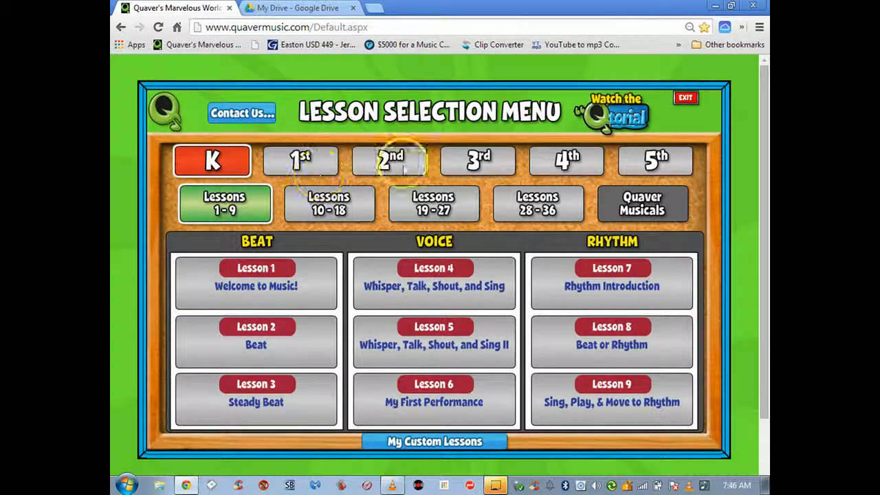
pyautogui.click(390, 159)
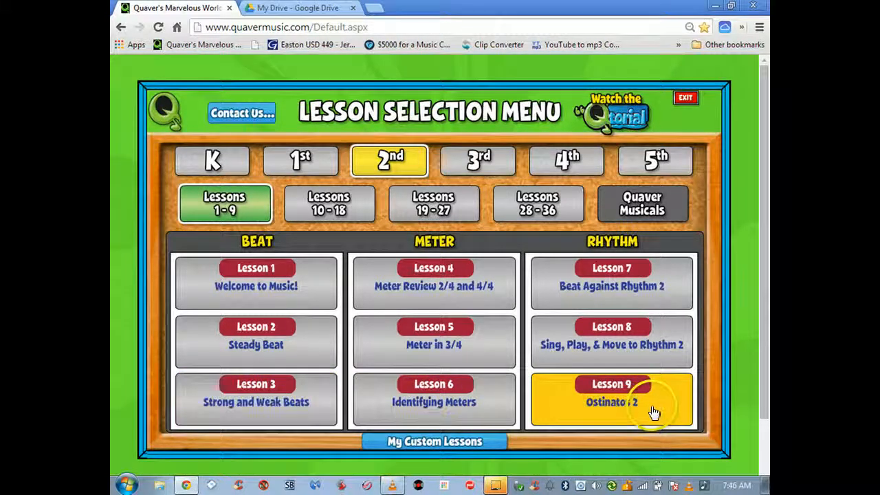
pyautogui.moveTo(321, 410)
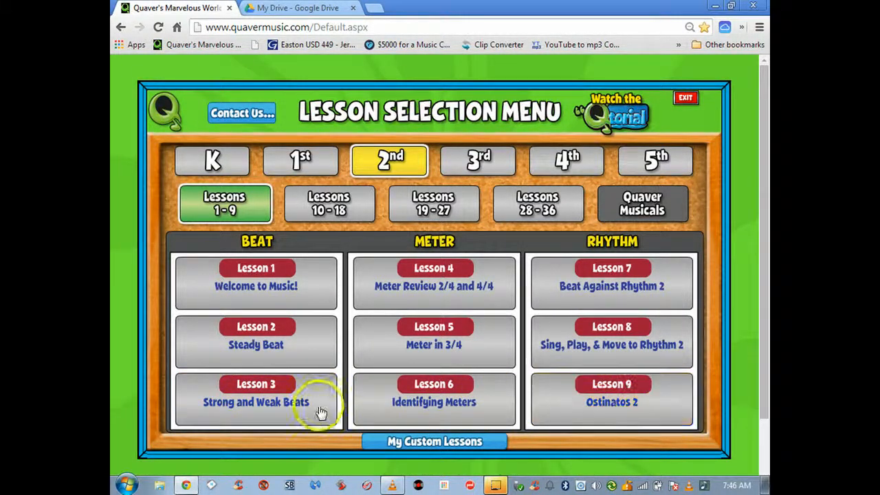
pyautogui.click(255, 392)
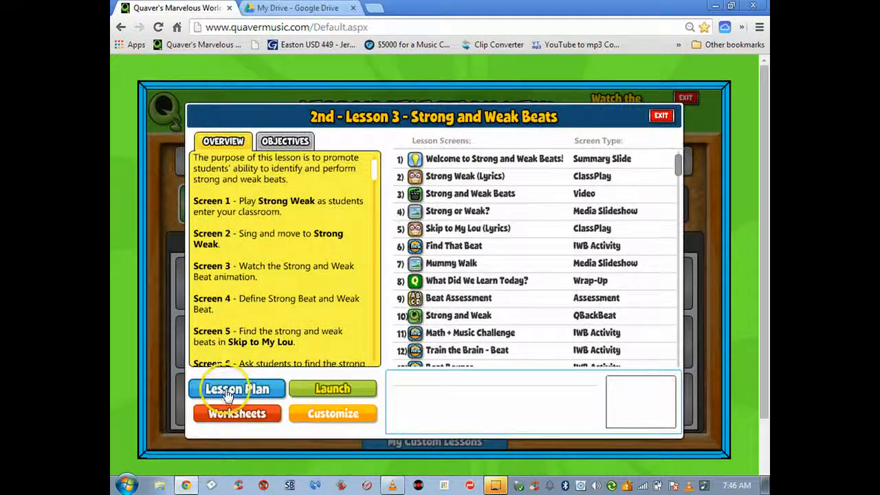
pyautogui.click(458, 297)
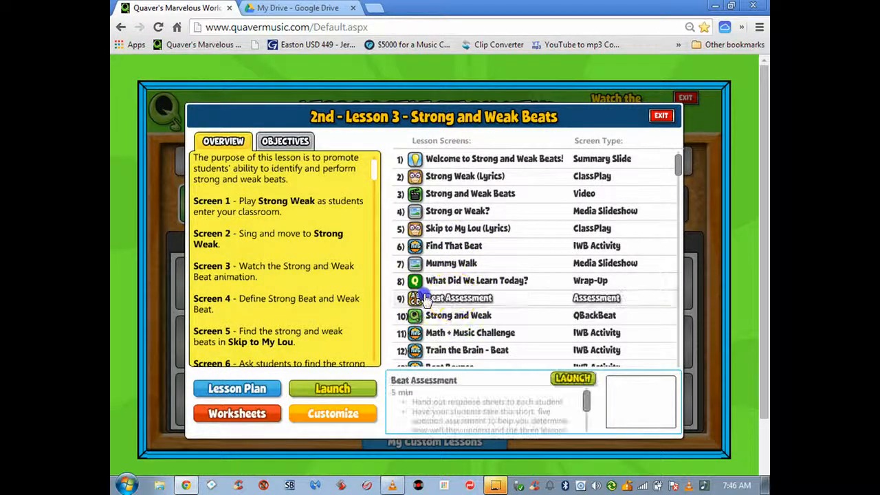
pyautogui.click(572, 378)
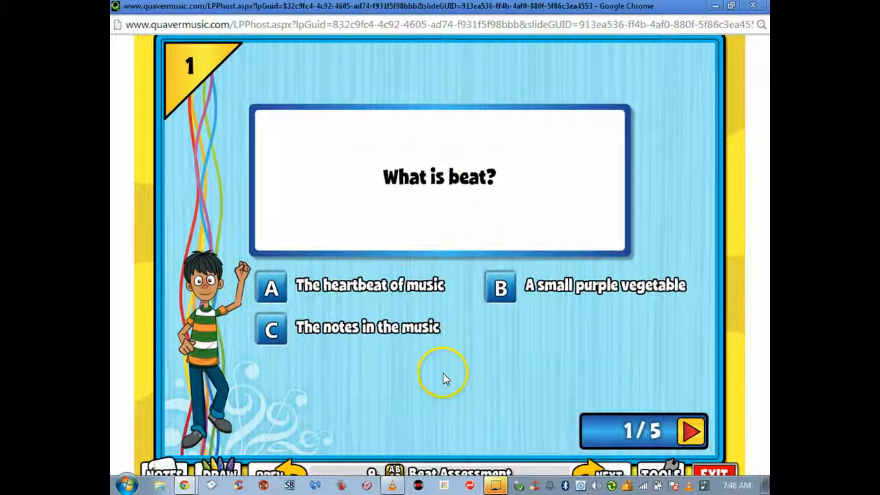
pyautogui.moveTo(447, 377)
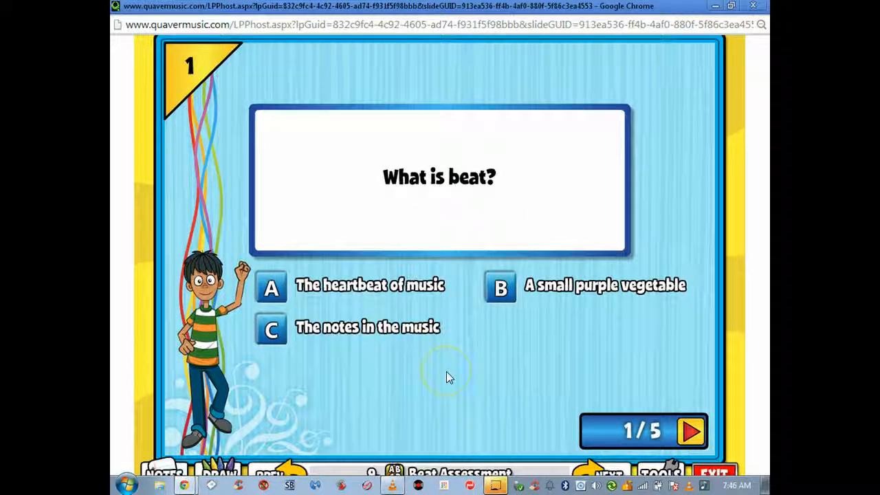
pyautogui.moveTo(451, 374)
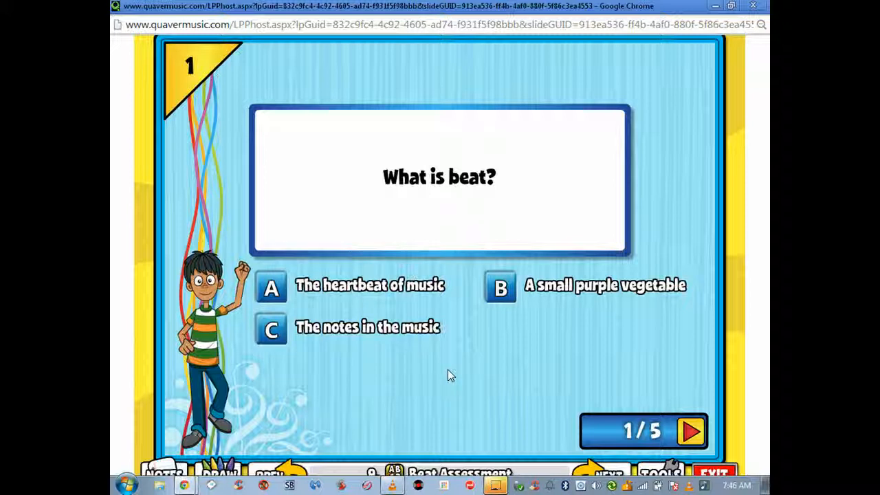
pyautogui.moveTo(633, 402)
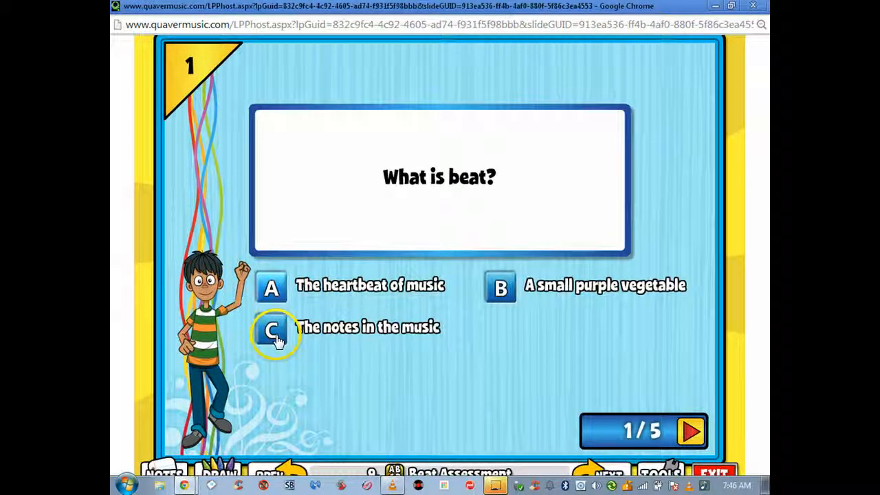
pyautogui.moveTo(453, 370)
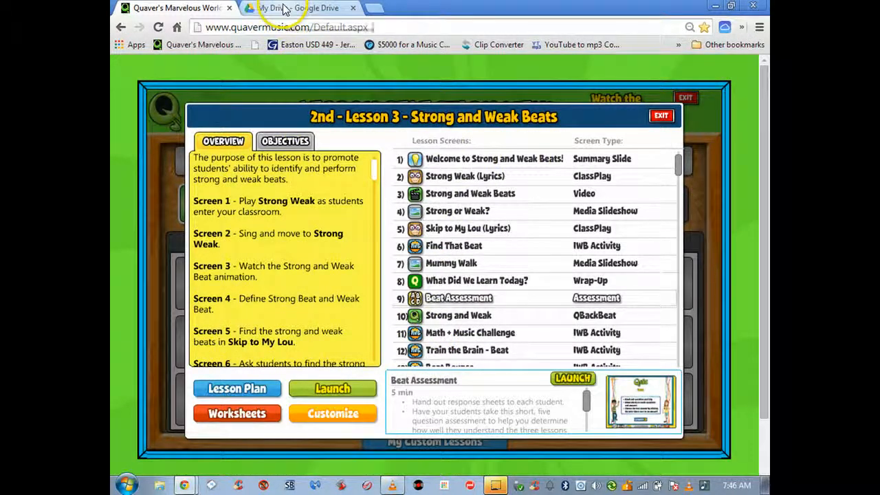
# - Continue past the Docs notice into Drive and switch to the account whose My Drive lists the Quaver forms
pyautogui.click(296, 8)
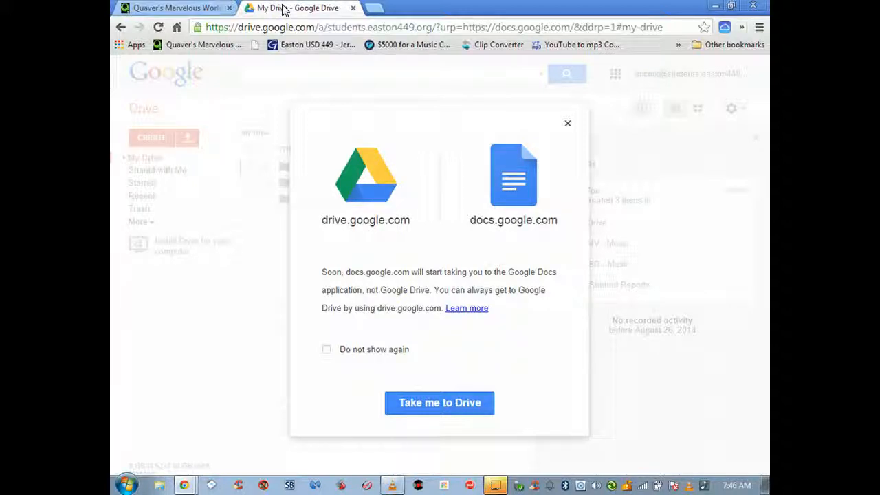
pyautogui.click(440, 403)
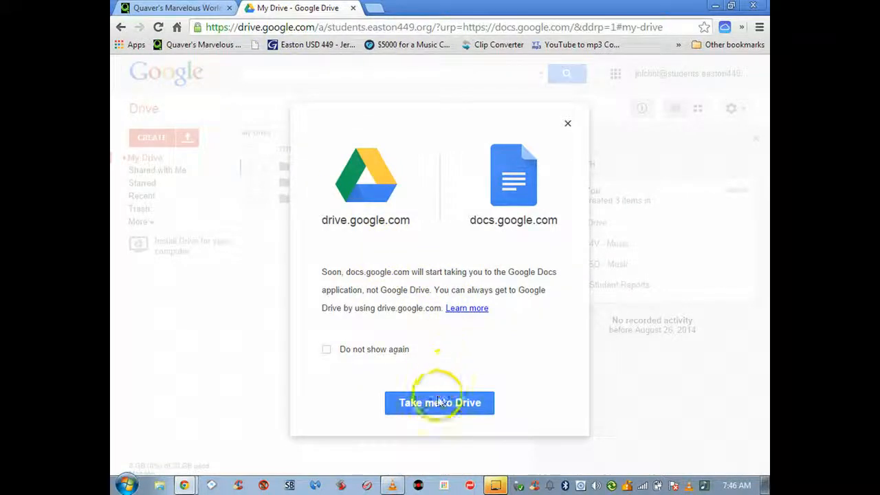
pyautogui.click(440, 404)
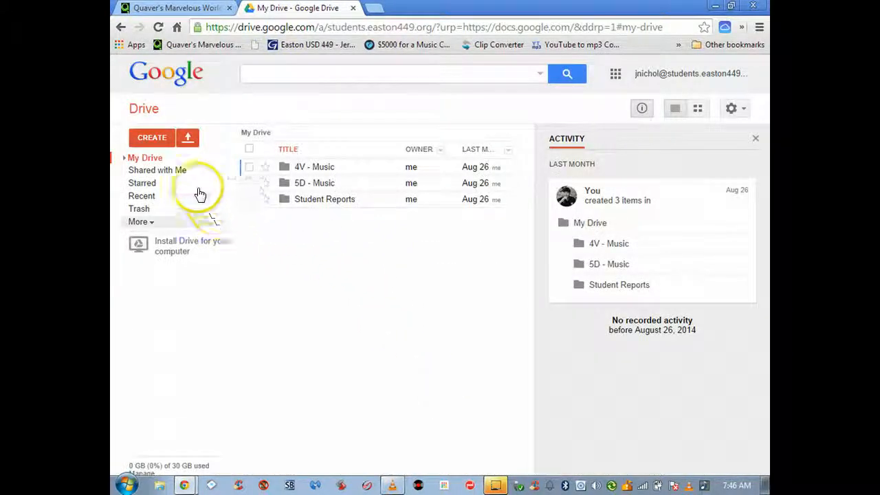
pyautogui.moveTo(158, 179)
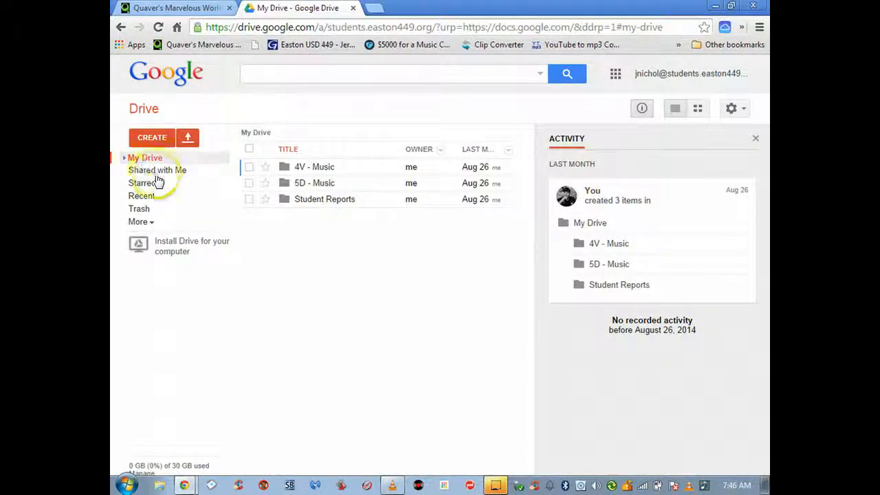
pyautogui.click(688, 75)
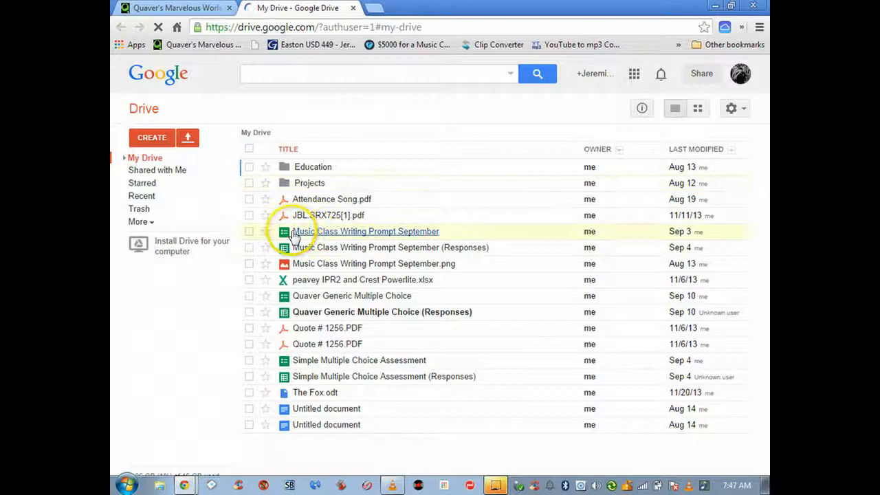
pyautogui.moveTo(204, 363)
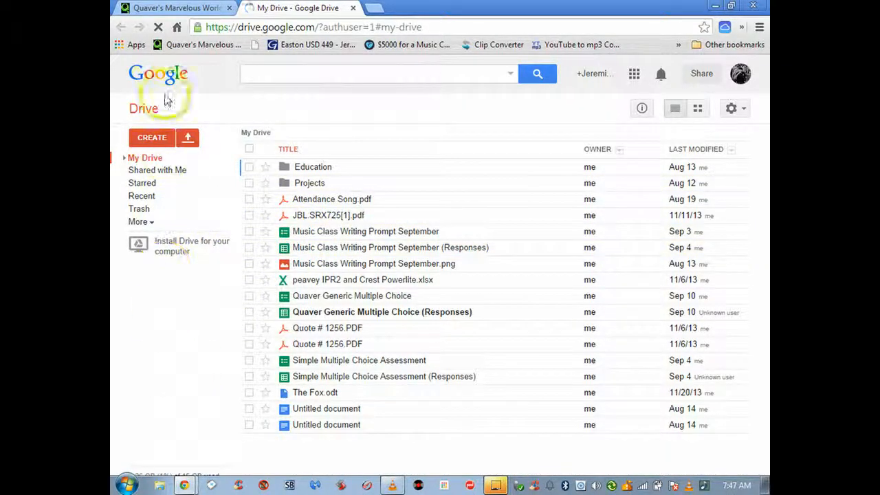
# - Create a new form named 'Generic Answer for Multiple Choice'
pyautogui.click(151, 138)
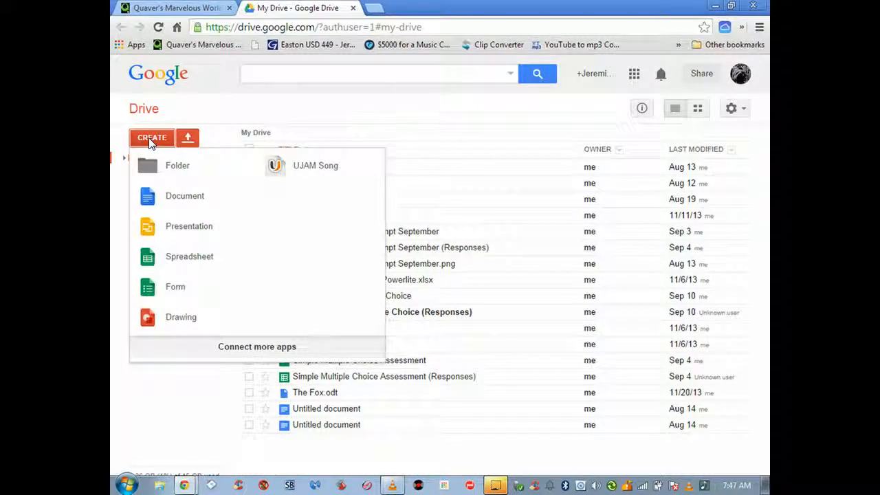
pyautogui.moveTo(176, 288)
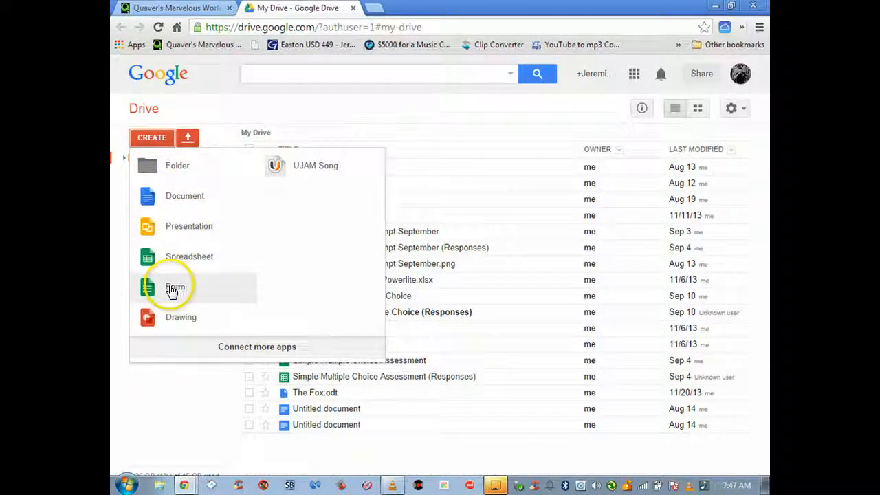
pyautogui.click(176, 287)
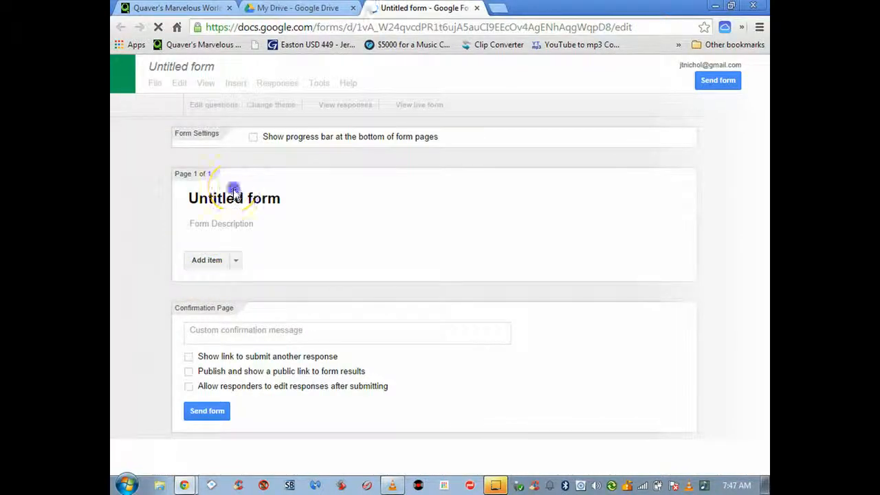
pyautogui.click(207, 260)
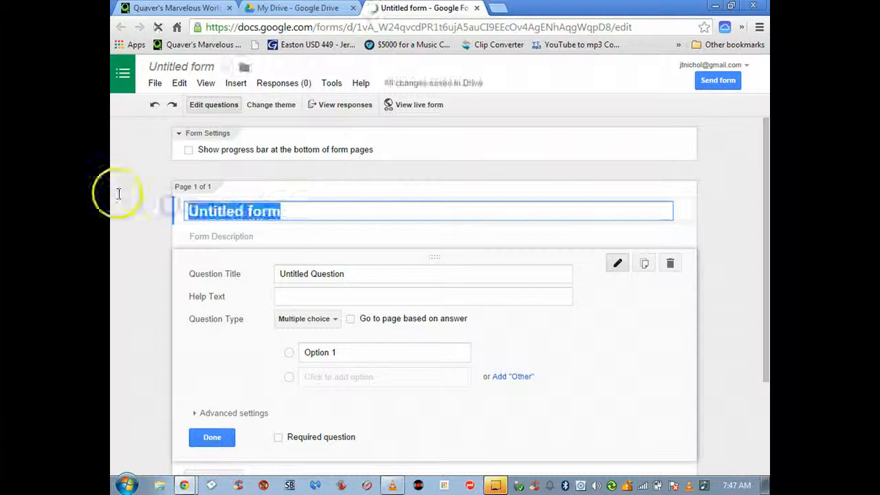
pyautogui.write('Gene')
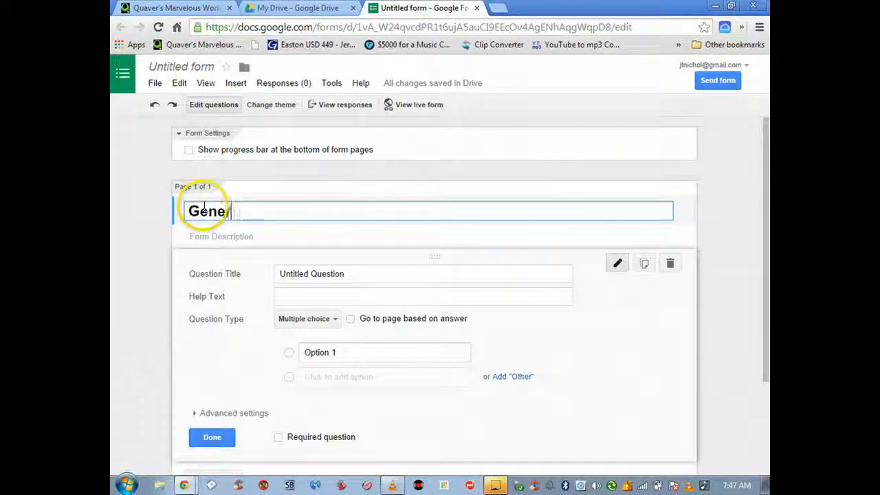
pyautogui.write('ric Ans')
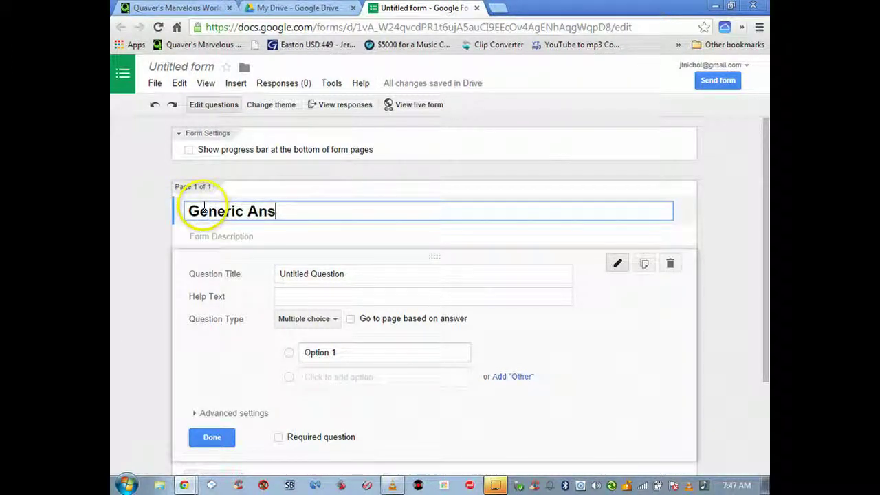
pyautogui.write('wer for Mu')
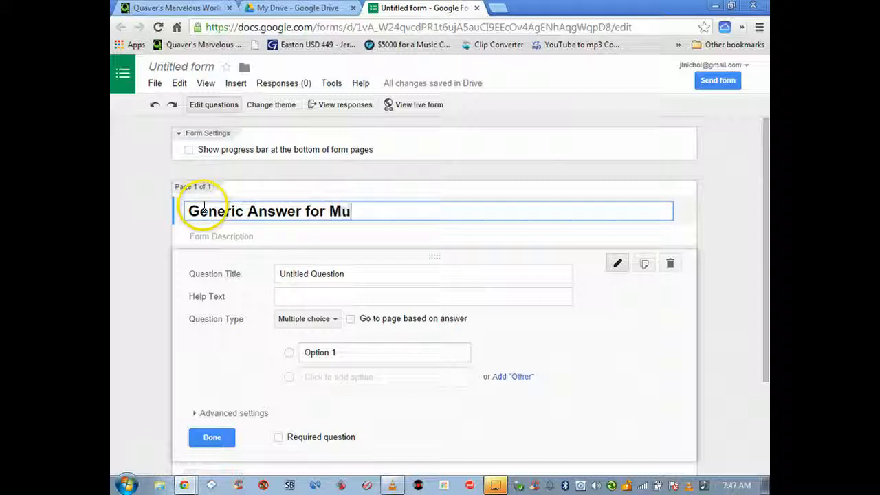
pyautogui.write('ltipl')
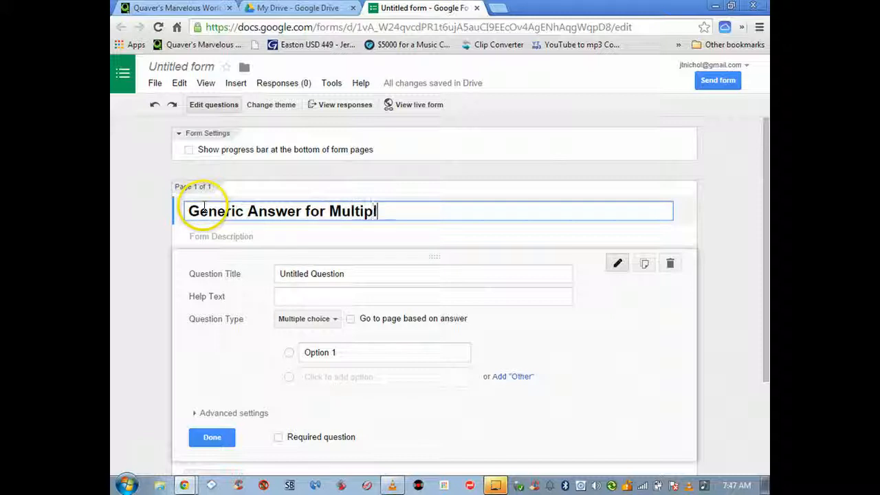
pyautogui.write('e choic')
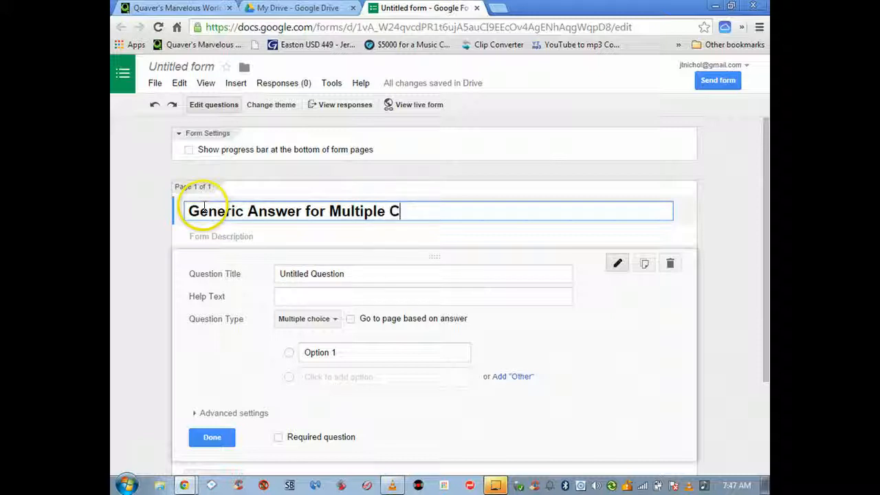
pyautogui.write('hoice')
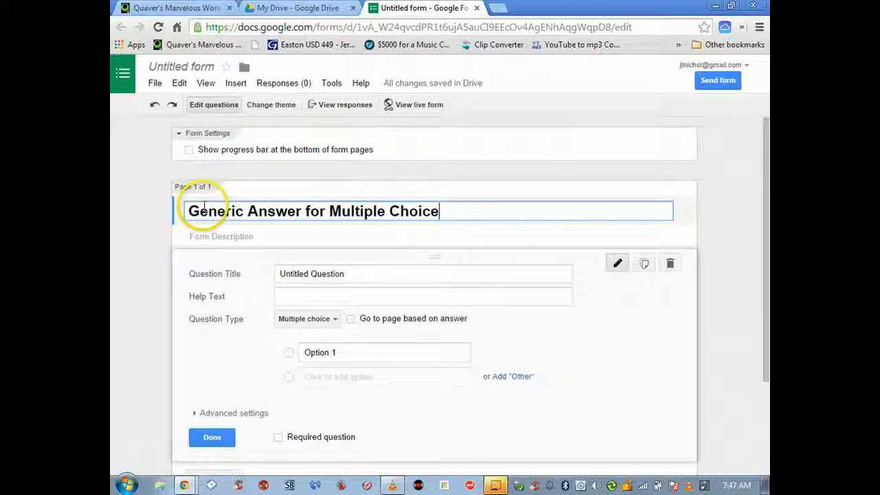
pyautogui.moveTo(333, 352)
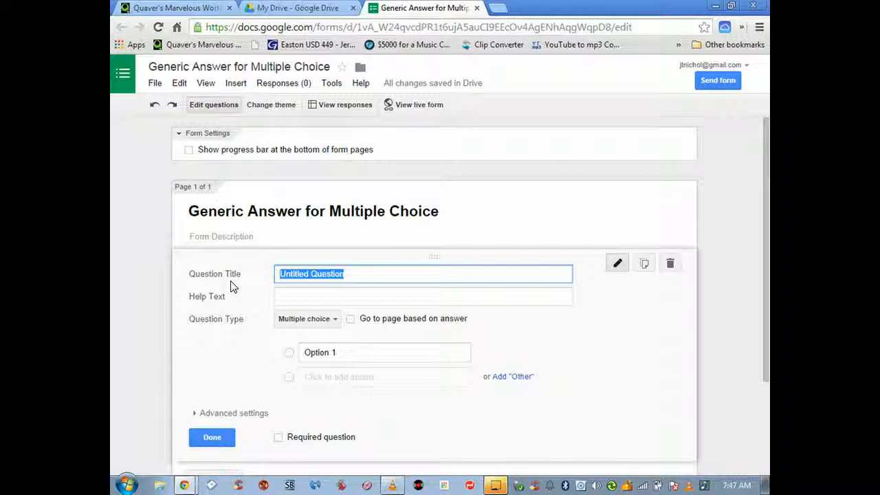
# - Title the first question 'Let the answer be given' and return to the My Drive list
pyautogui.write('Let the')
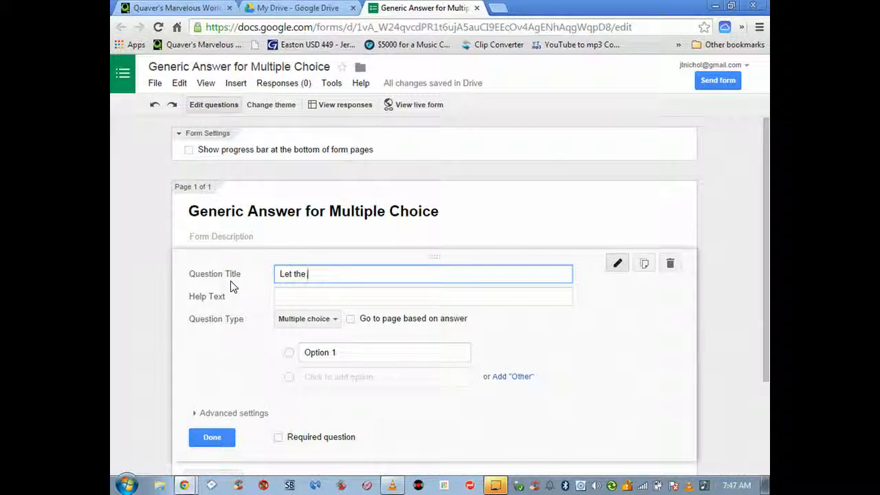
pyautogui.write('answer')
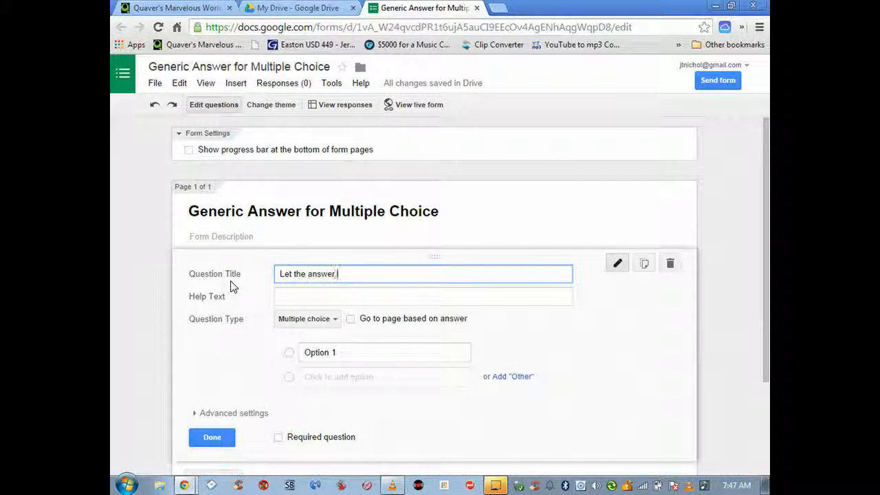
pyautogui.write('be giv')
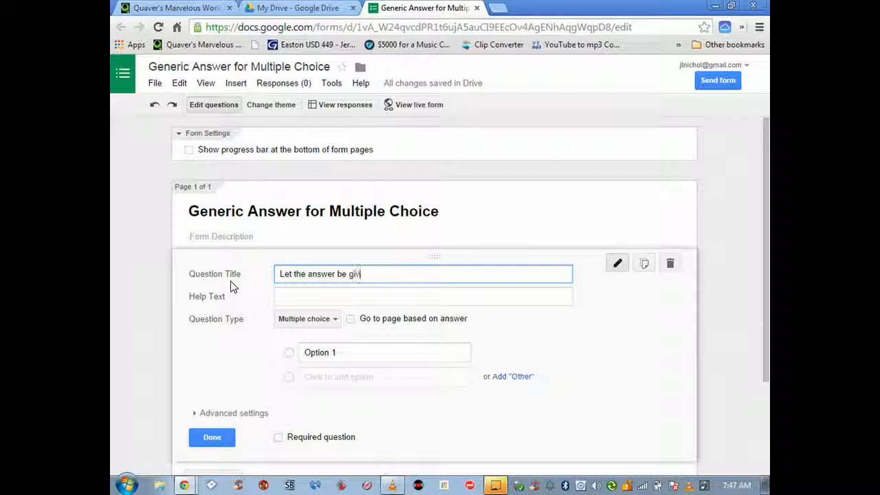
pyautogui.write('en.')
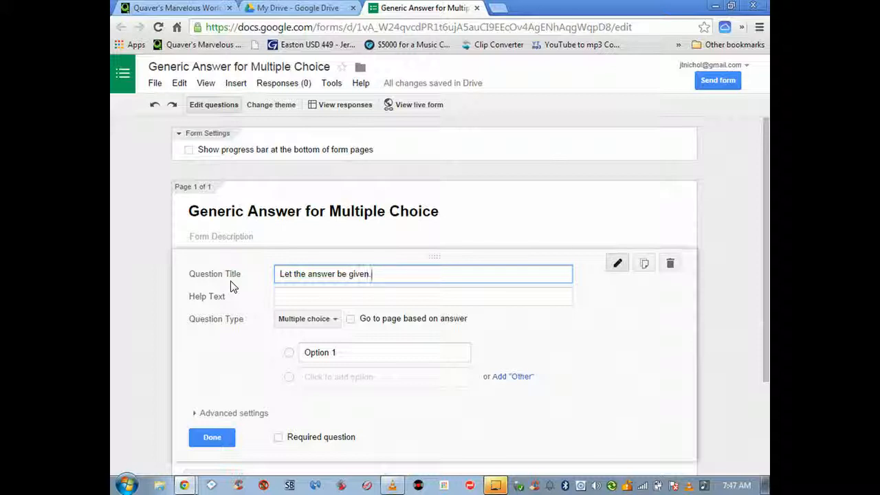
pyautogui.press('Backspace')
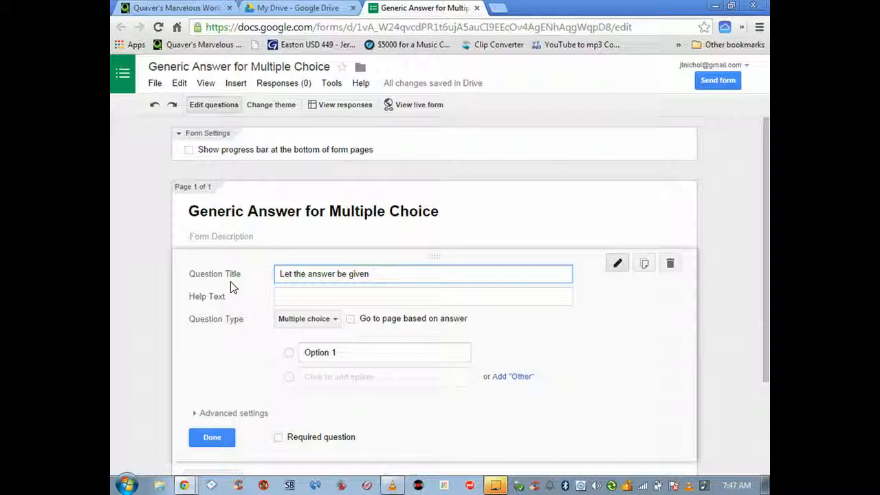
pyautogui.click(296, 9)
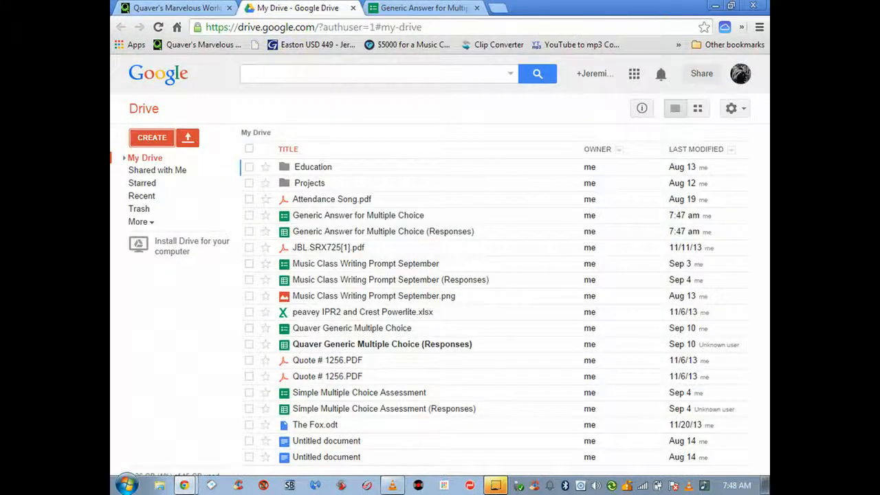
# - Review the Beat Assessment's 'What is beat?' question, then exit to the Lesson Selection Menu
pyautogui.click(176, 8)
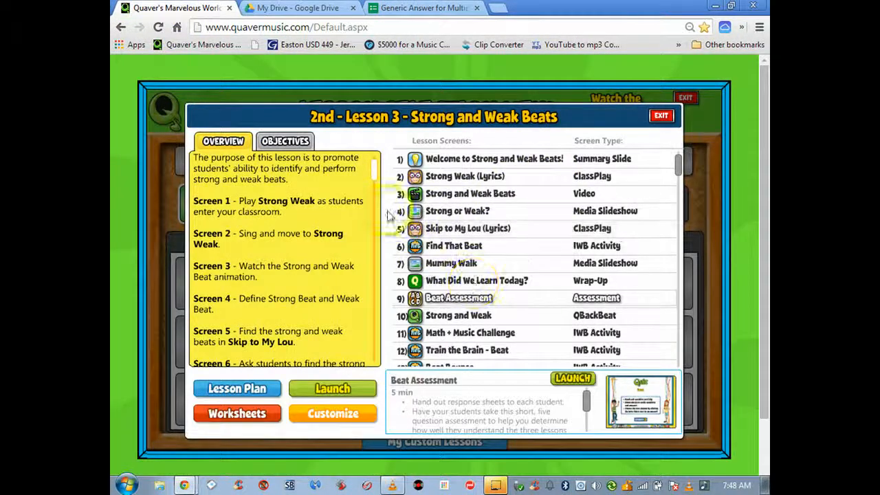
pyautogui.click(572, 379)
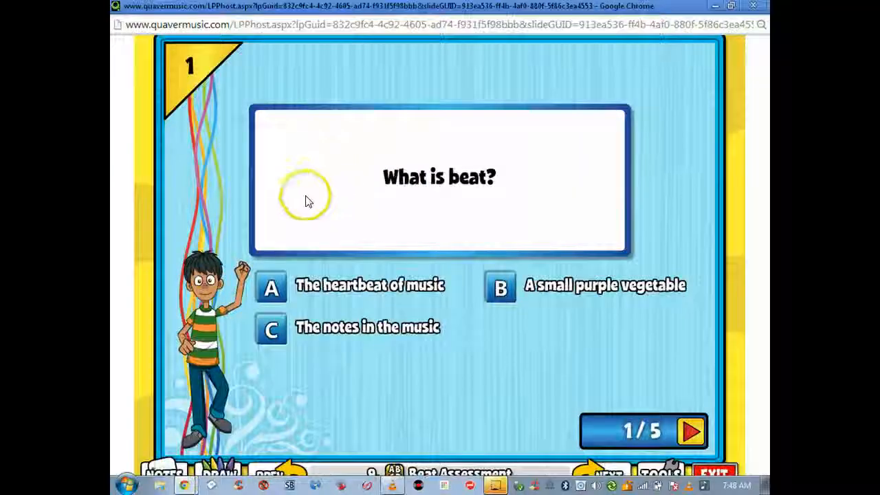
pyautogui.moveTo(482, 227)
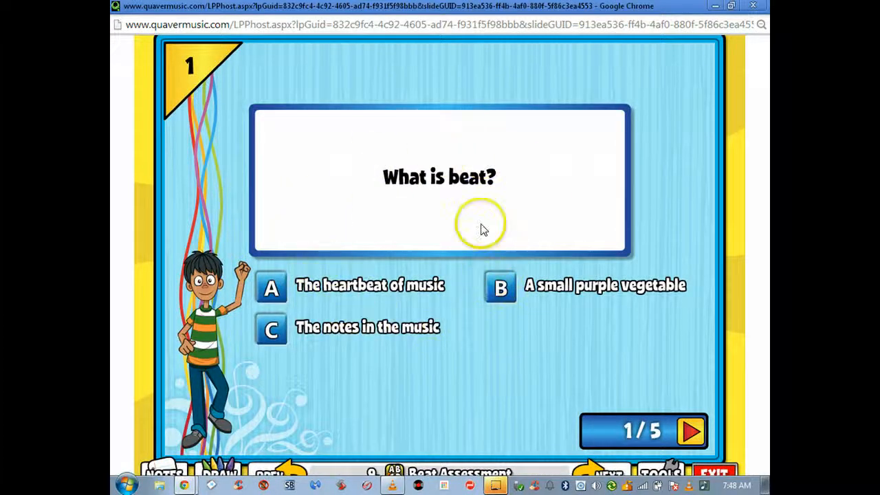
pyautogui.moveTo(328, 209)
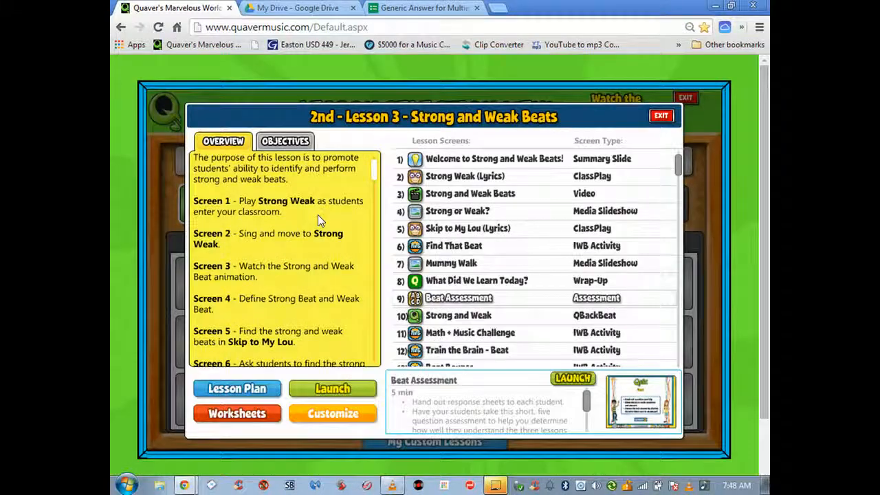
pyautogui.click(660, 115)
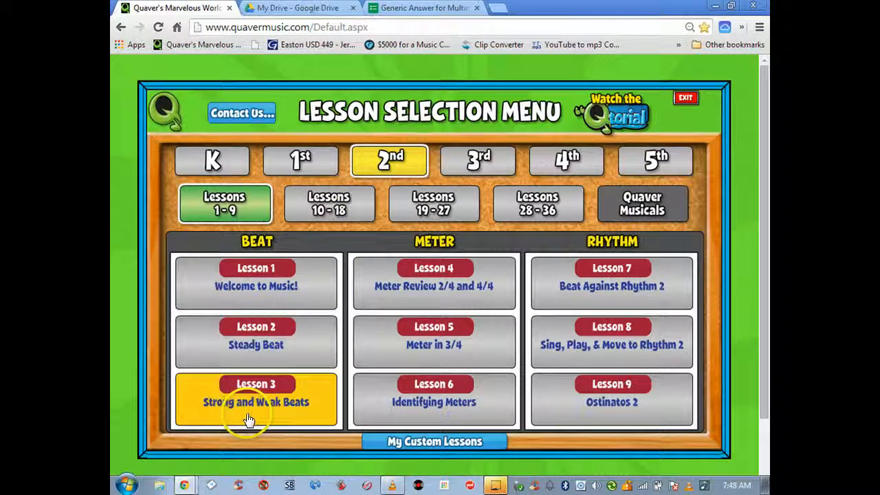
pyautogui.moveTo(311, 323)
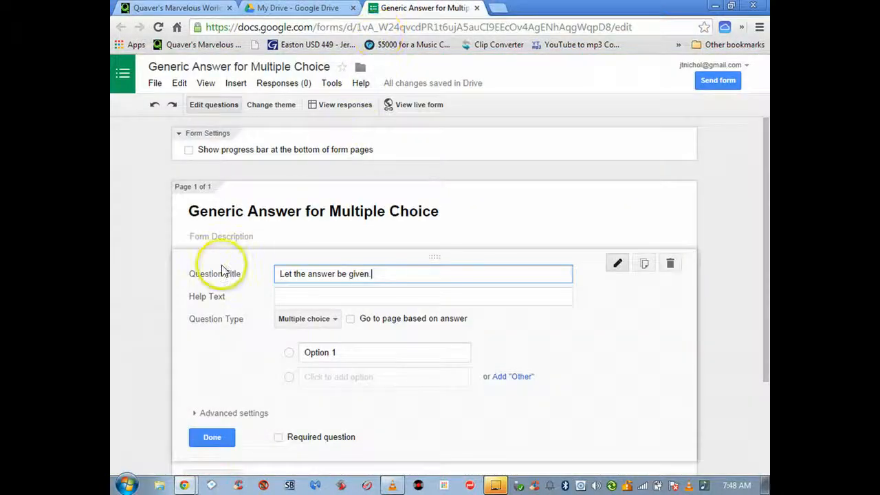
# - Fill the question's choices A, B, C and D, finish it, and add another question
pyautogui.write('.')
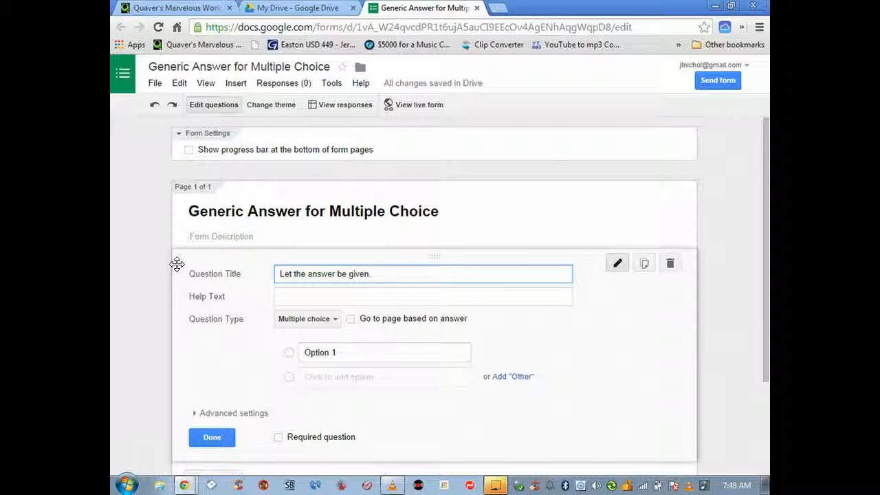
pyautogui.press('Backspace')
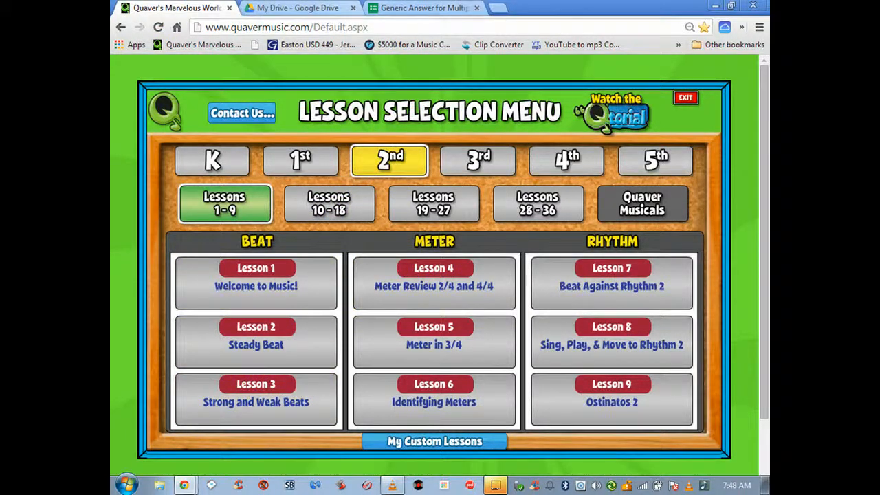
pyautogui.click(424, 8)
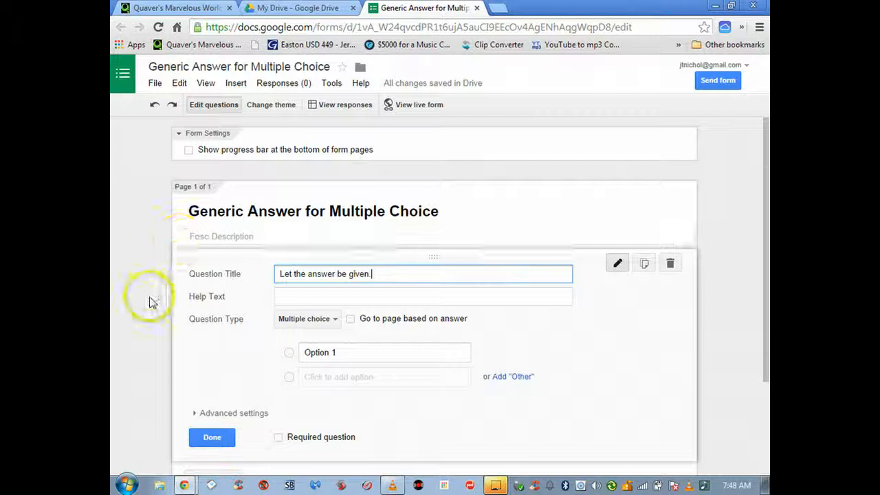
pyautogui.moveTo(145, 296)
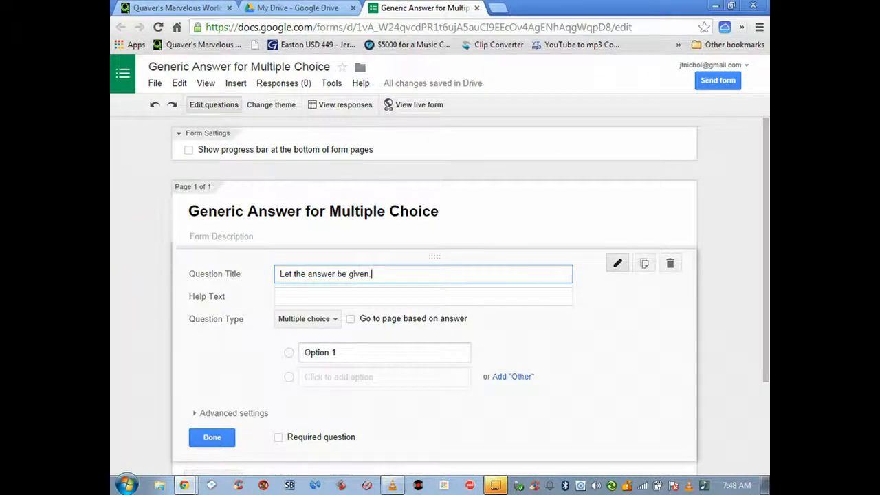
pyautogui.moveTo(289, 352)
pyautogui.write('A')
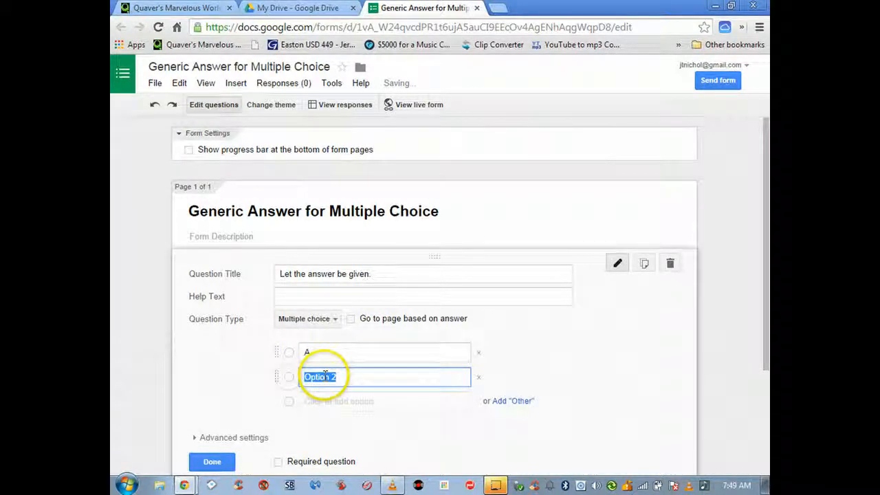
pyautogui.write('C')
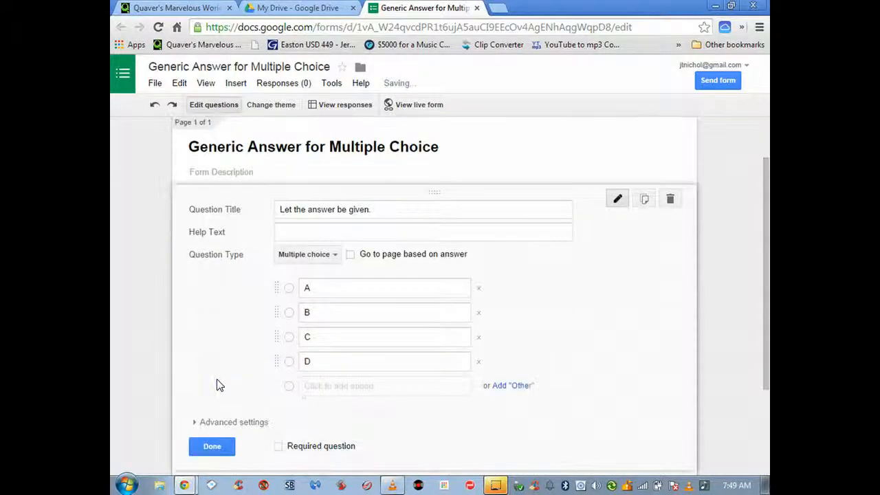
pyautogui.click(346, 312)
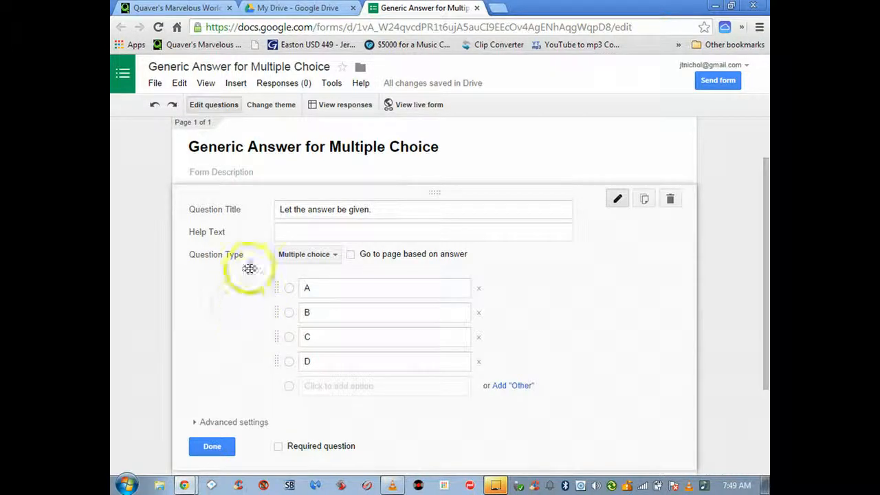
pyautogui.click(212, 446)
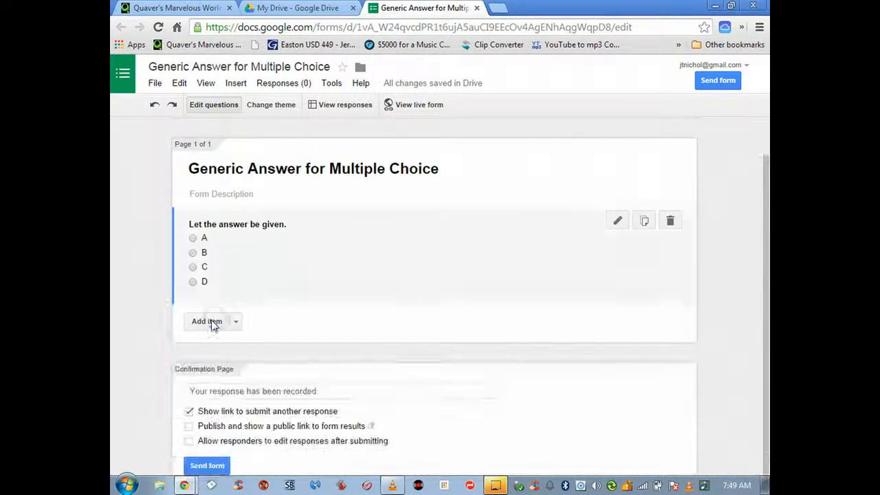
pyautogui.click(206, 322)
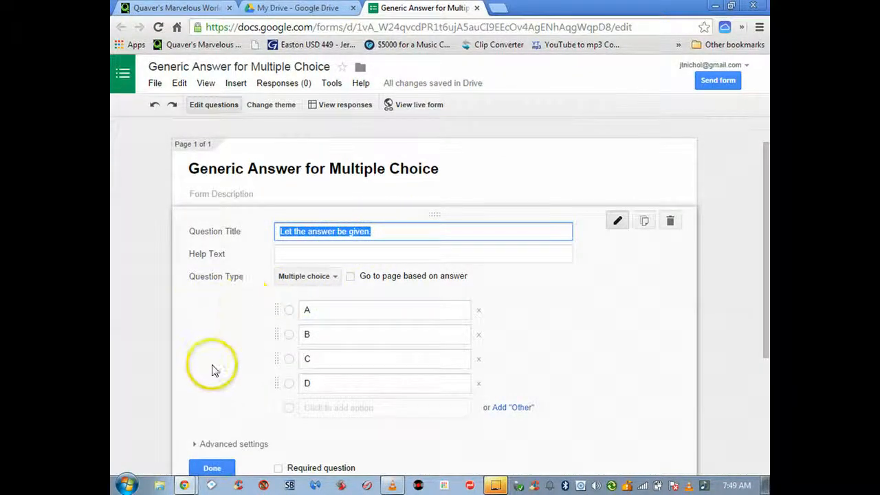
# - Make the second item a multiple-choice question 'Let the answer be given' with lettered choices starting at A
pyautogui.scroll(-3)
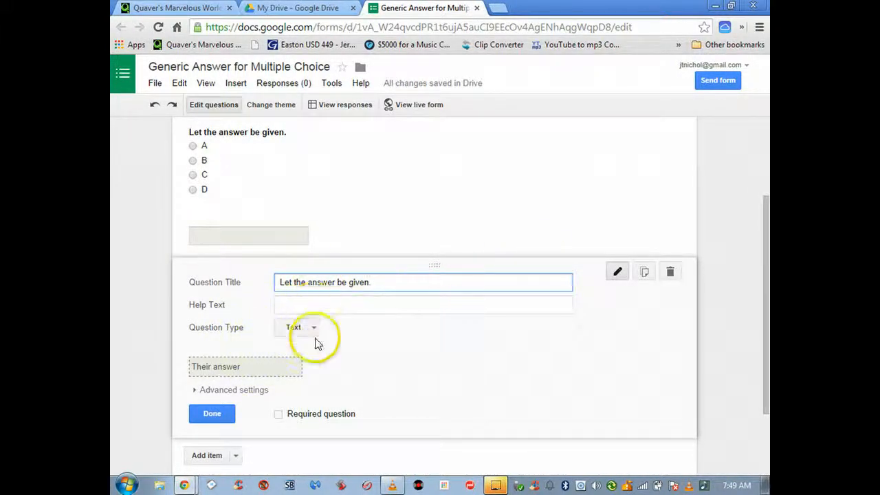
pyautogui.click(299, 327)
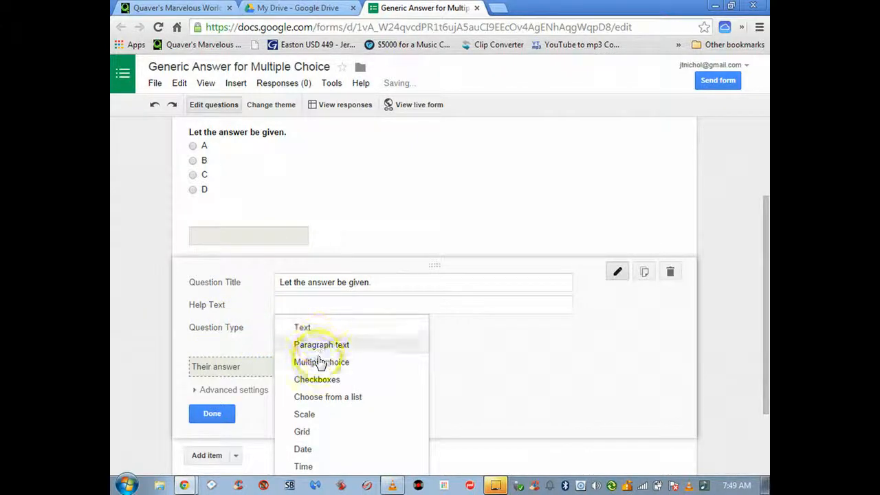
pyautogui.click(321, 362)
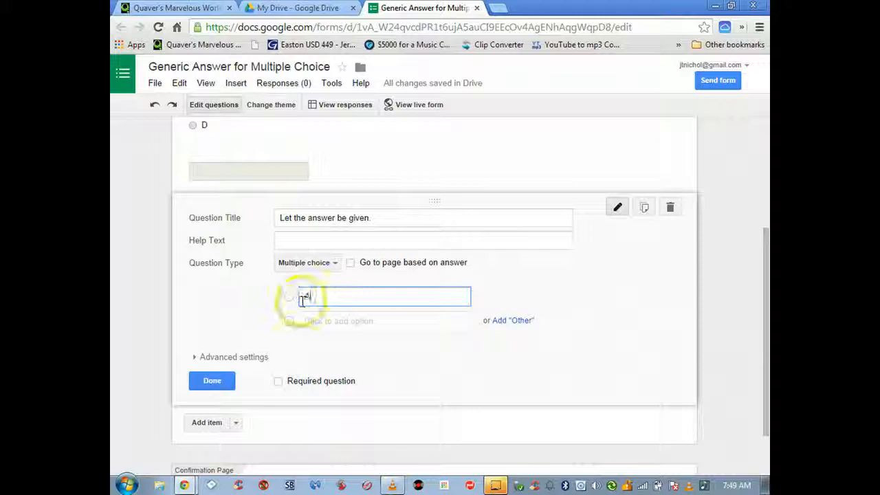
pyautogui.write('A')
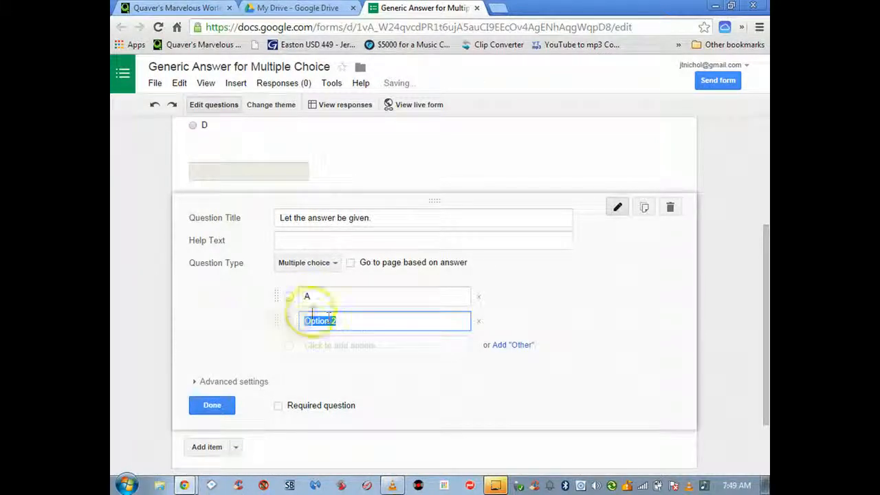
pyautogui.moveTo(259, 236)
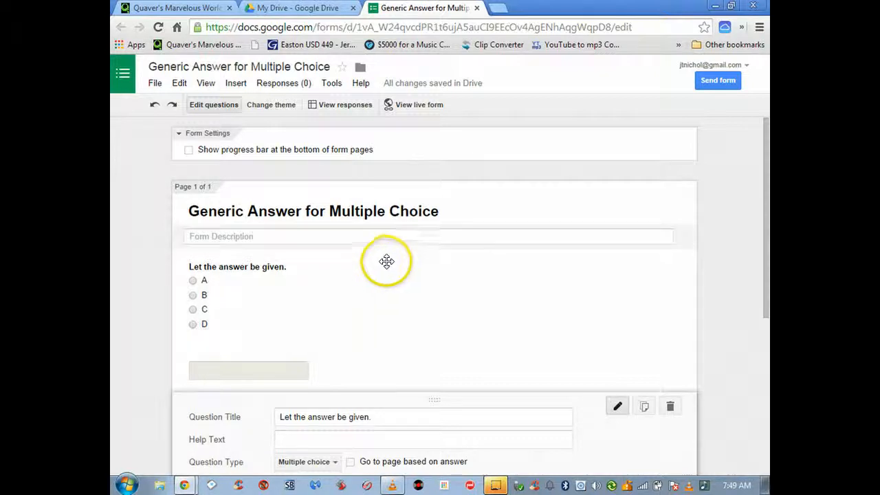
pyautogui.moveTo(379, 272)
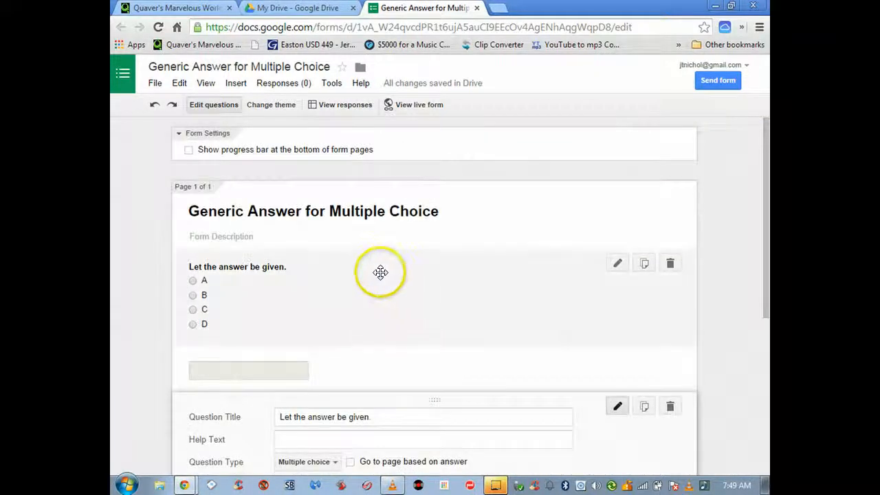
pyautogui.moveTo(500, 281)
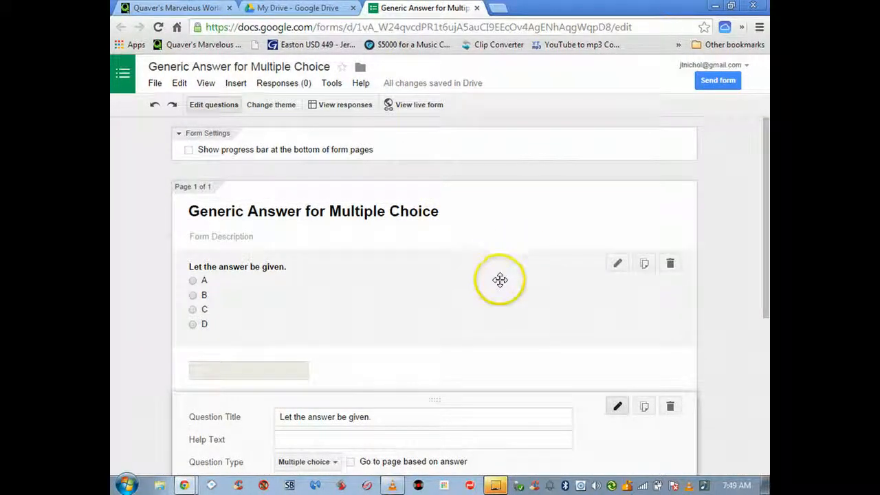
pyautogui.moveTo(644, 265)
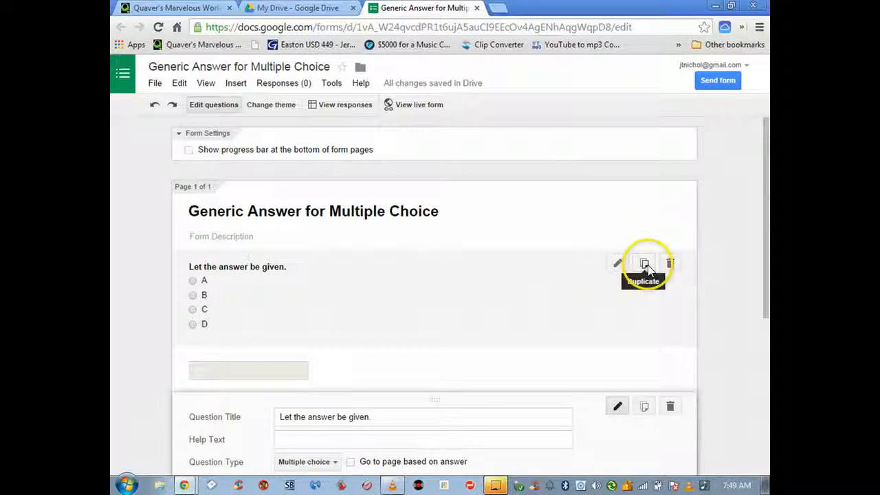
pyautogui.moveTo(670, 265)
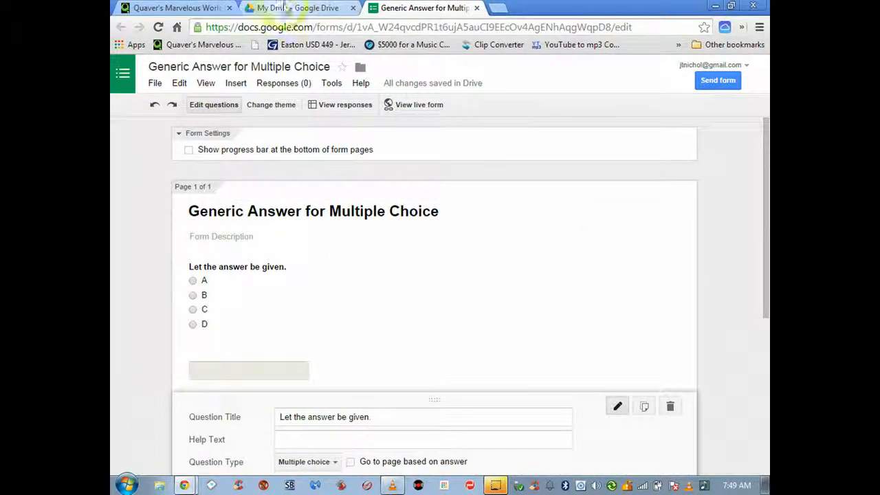
pyautogui.click(296, 8)
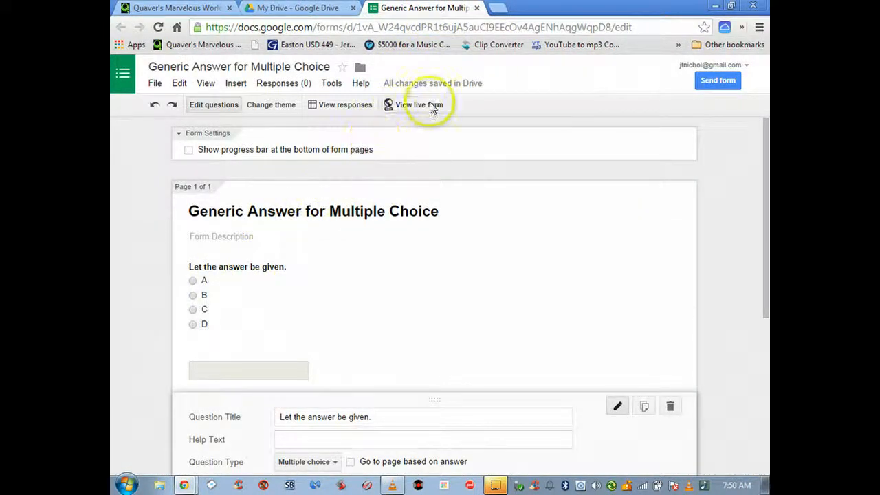
# - Submit a test response on the live form answering A and BB
pyautogui.click(418, 105)
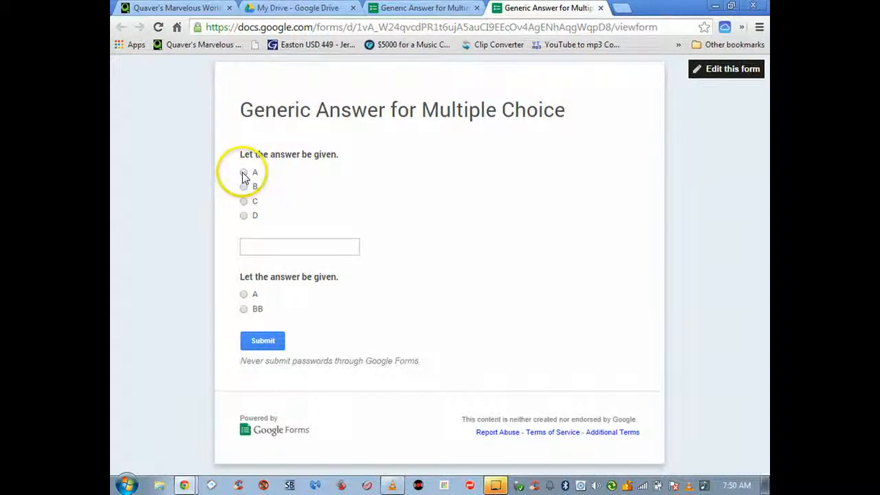
pyautogui.click(243, 171)
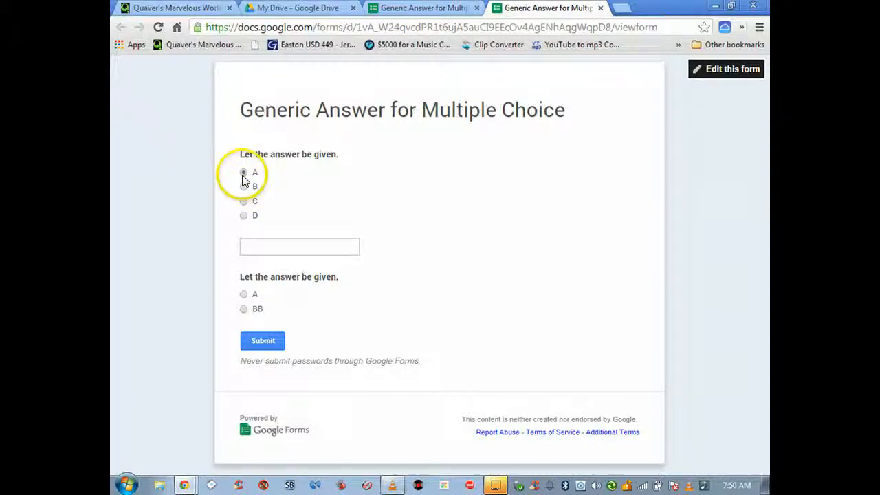
pyautogui.click(244, 172)
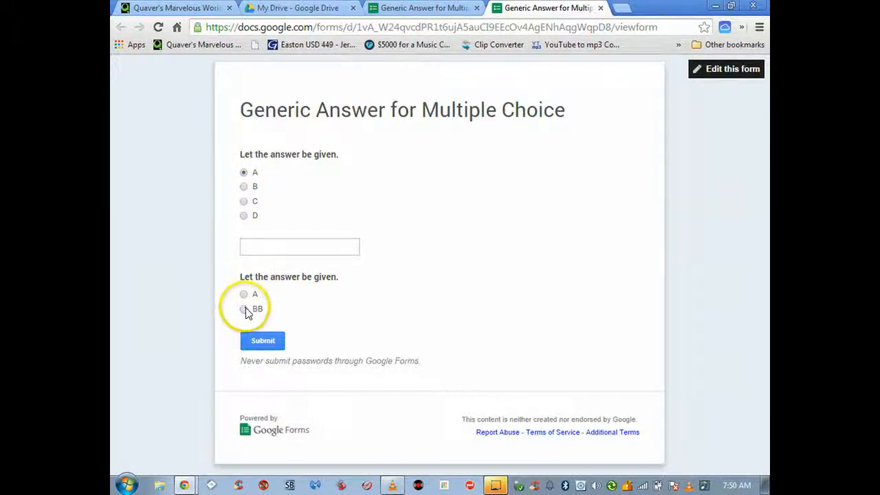
pyautogui.click(243, 308)
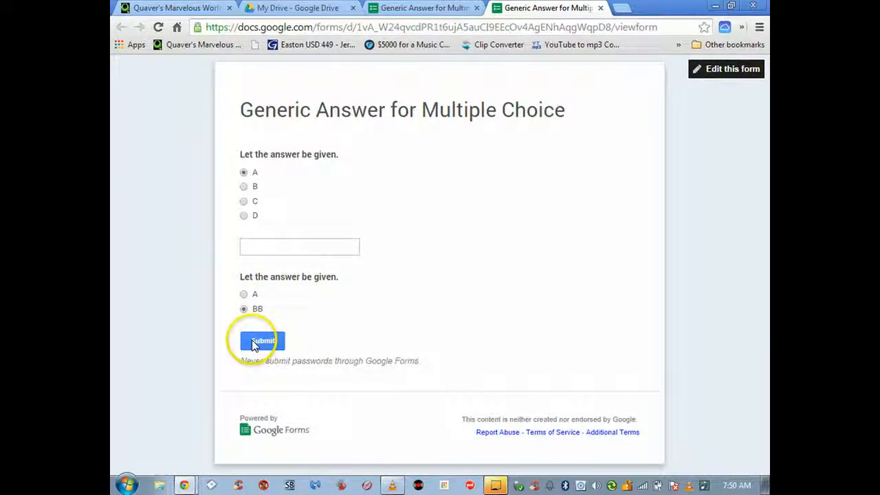
pyautogui.click(262, 341)
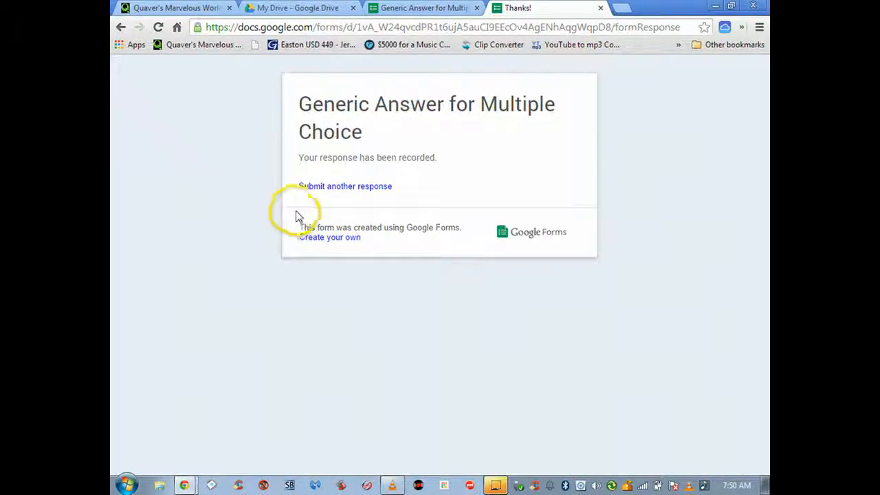
pyautogui.moveTo(447, 176)
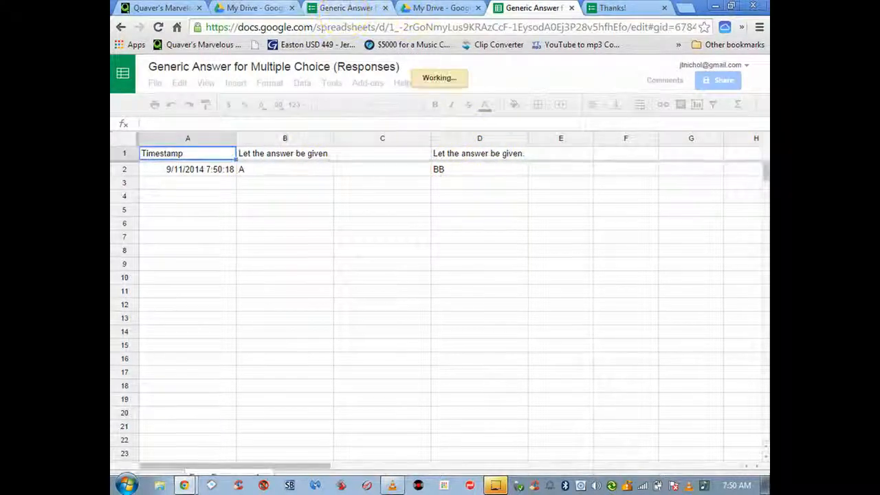
# - Trash the 'Generic Answer for Multiple Choice' form and its responses file from My Drive
pyautogui.click(441, 8)
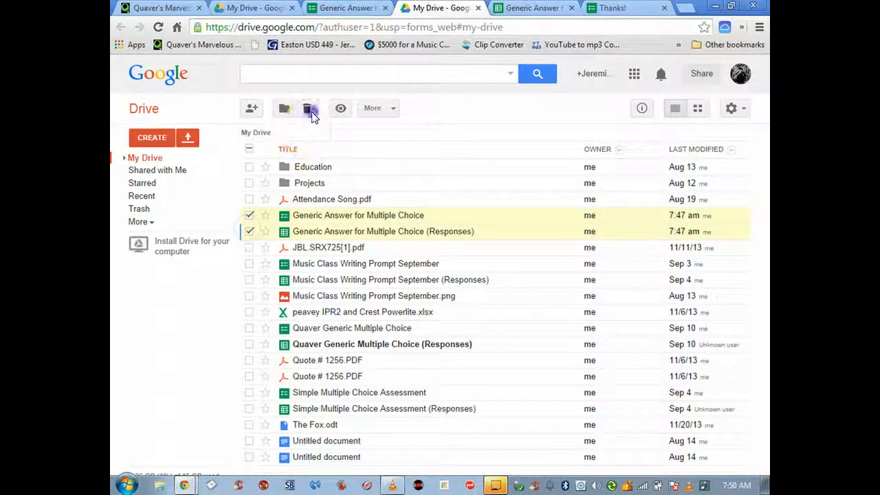
pyautogui.click(308, 108)
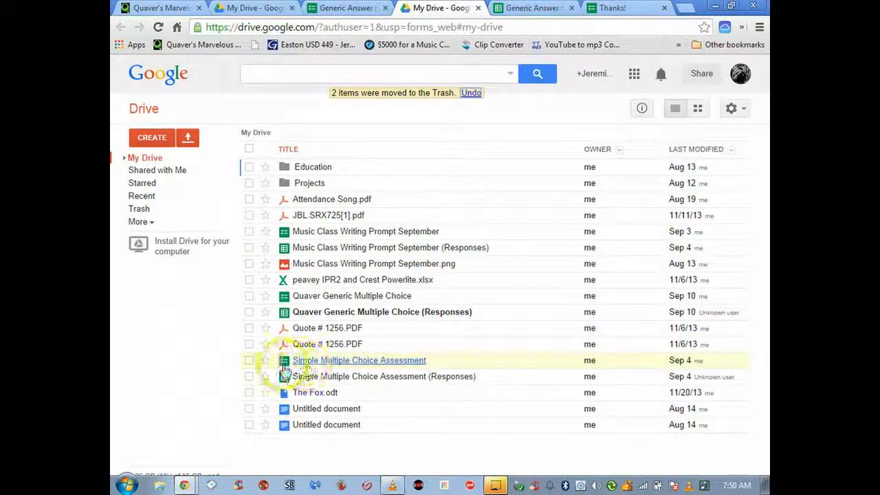
pyautogui.moveTo(396, 365)
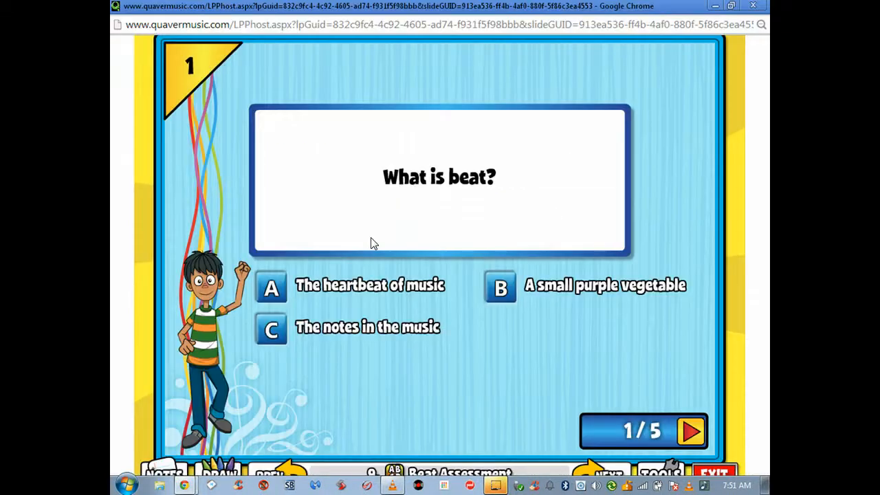
# - Advance the Beat Assessment slides to question 3 of 5
pyautogui.click(691, 432)
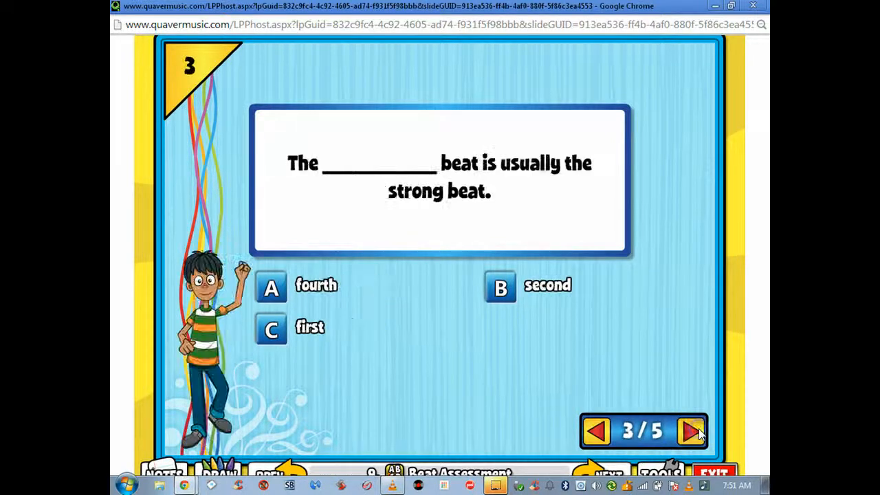
pyautogui.click(473, 8)
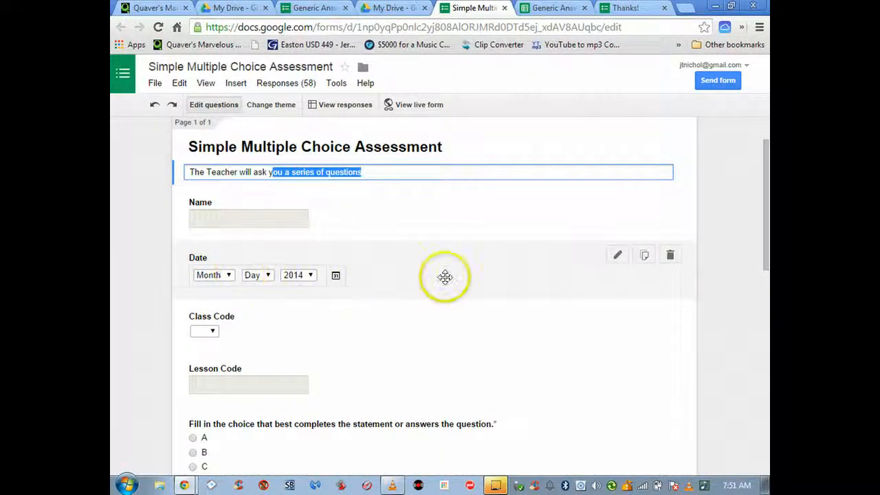
pyautogui.moveTo(349, 278)
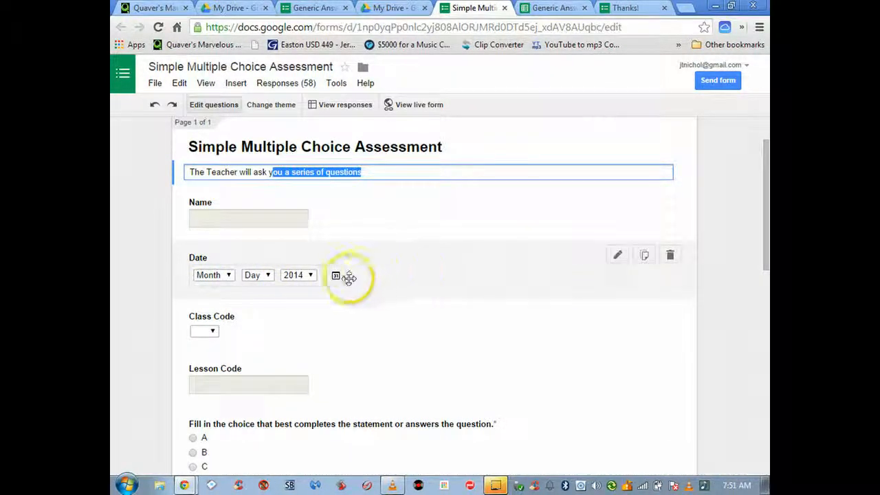
pyautogui.moveTo(308, 291)
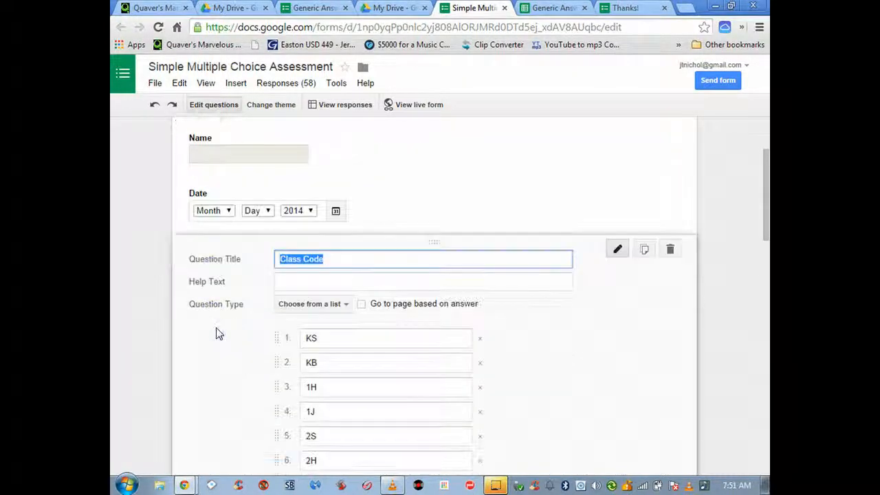
pyautogui.scroll(-3)
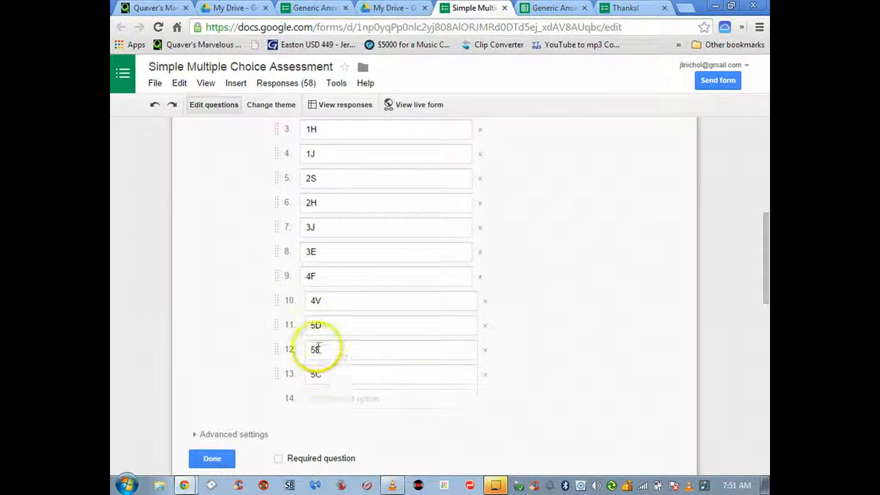
pyautogui.scroll(3)
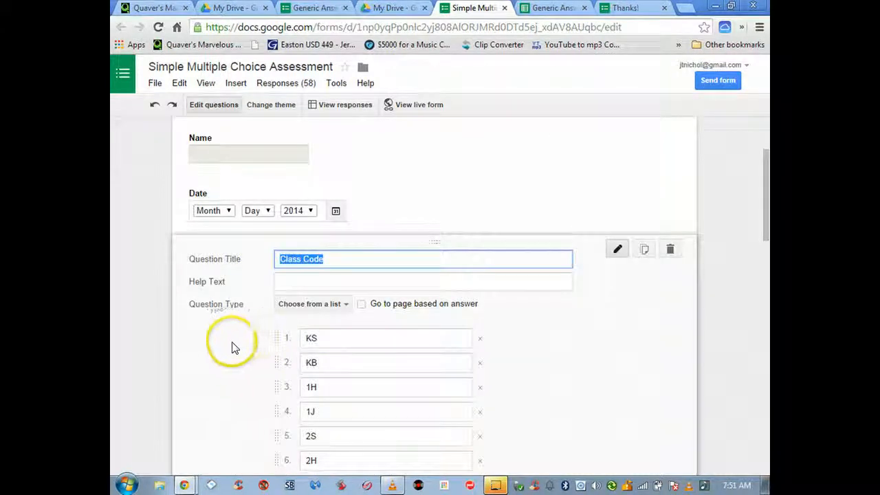
pyautogui.scroll(-3)
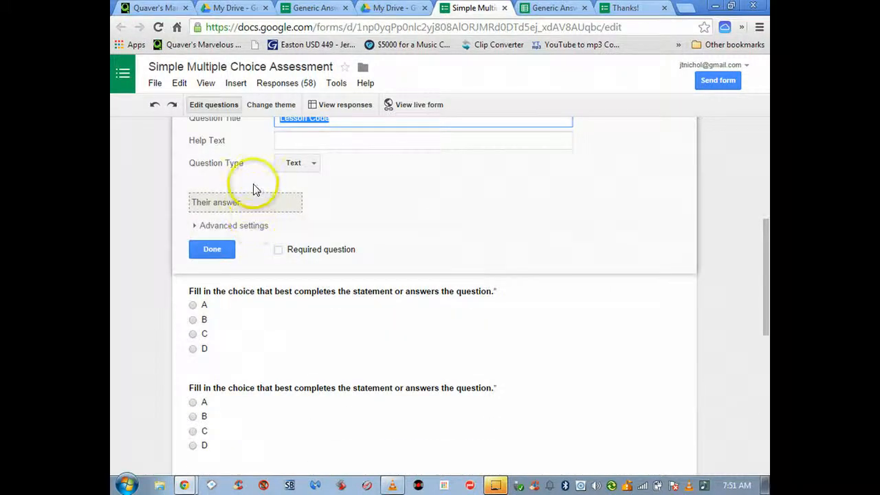
pyautogui.moveTo(613, 135)
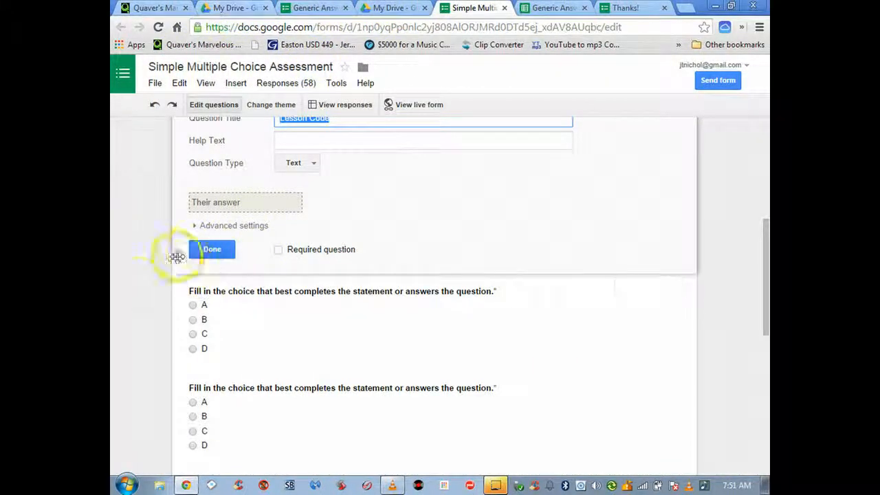
pyautogui.scroll(3)
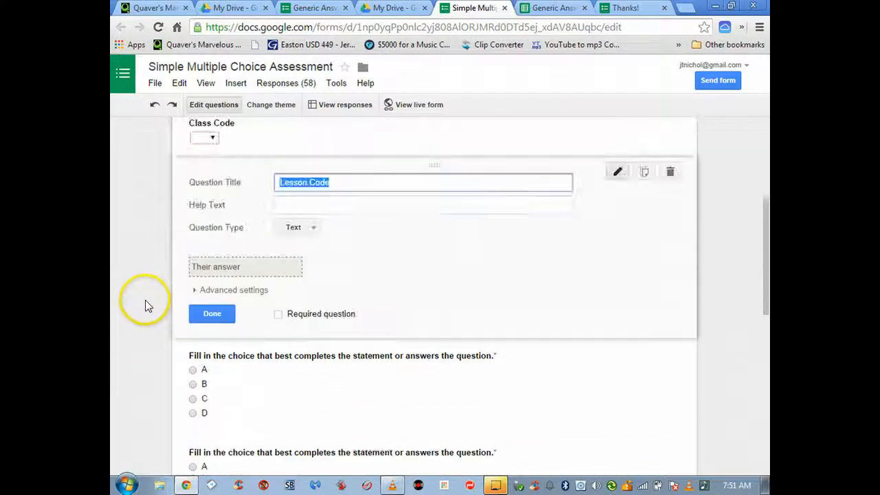
pyautogui.scroll(3)
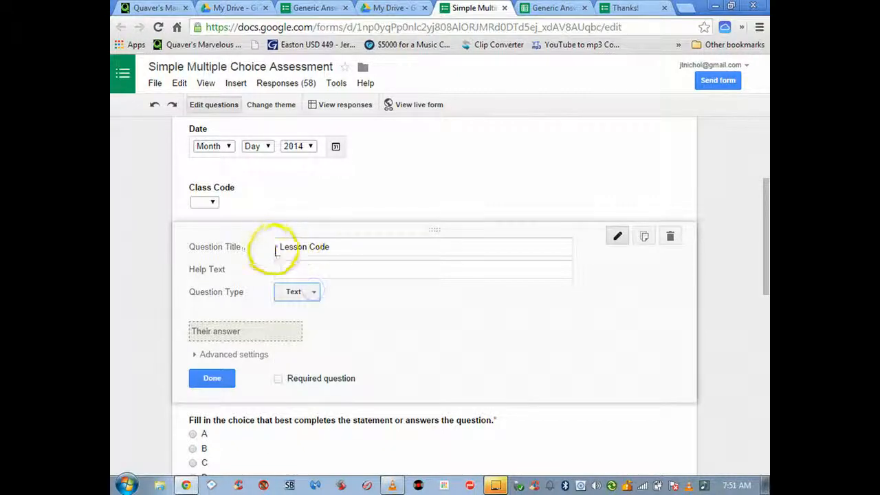
pyautogui.moveTo(127, 330)
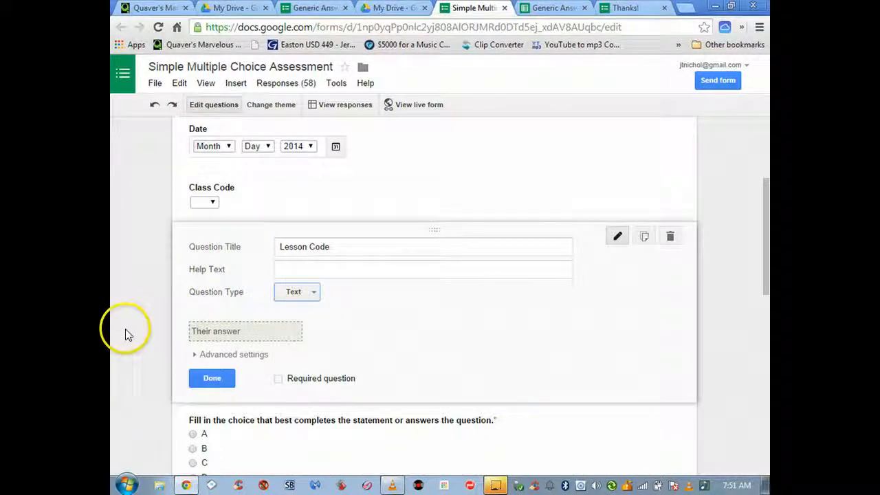
pyautogui.scroll(-3)
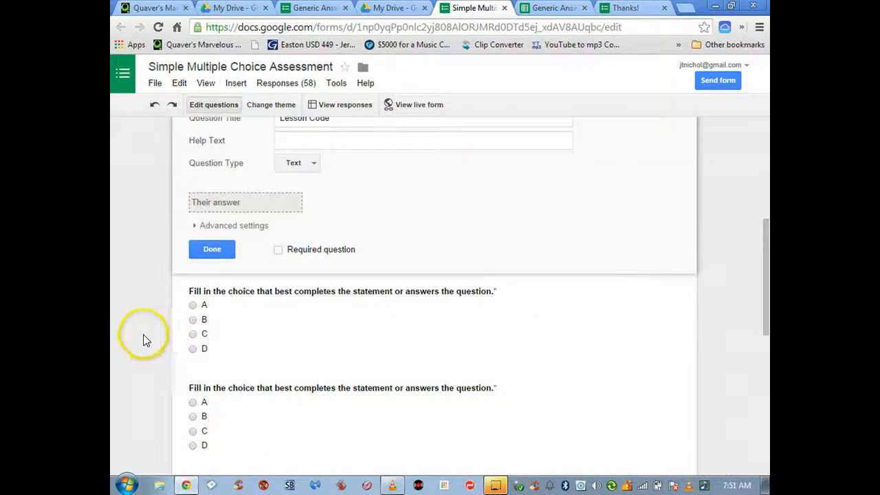
pyautogui.scroll(-3)
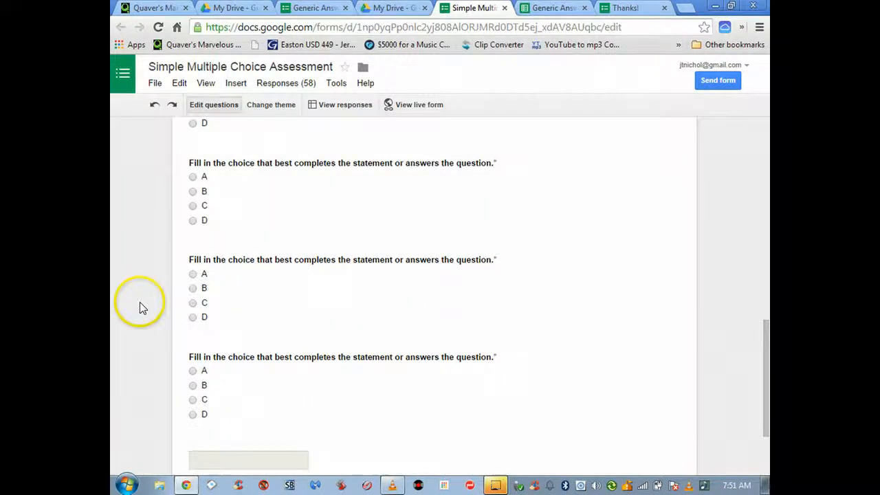
# - Review the form's confirmation settings, then switch to the My Drive file list
pyautogui.scroll(-3)
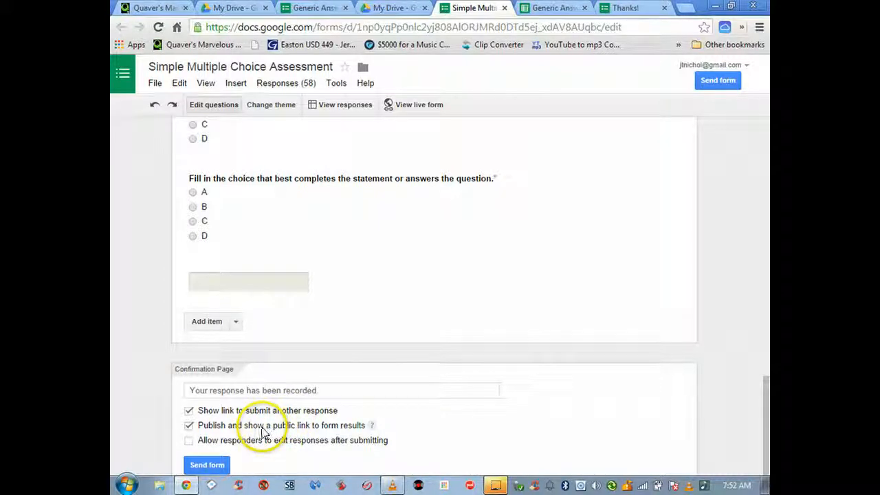
pyautogui.moveTo(236, 433)
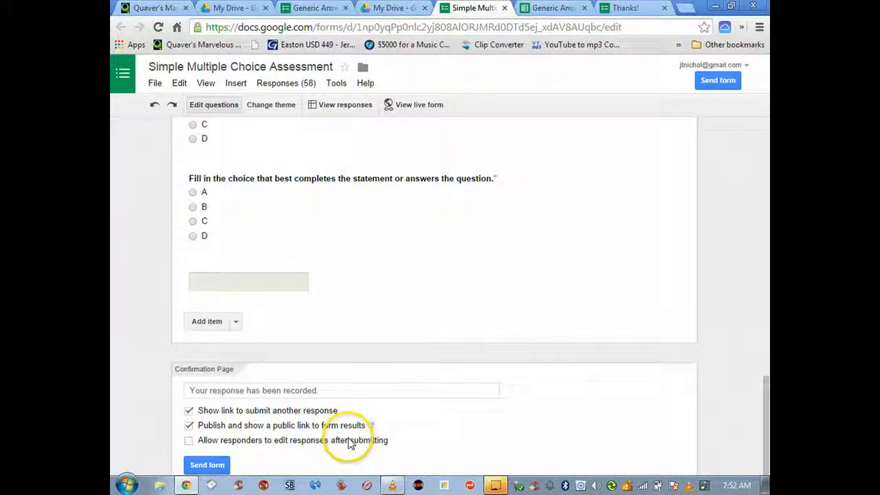
pyautogui.moveTo(349, 451)
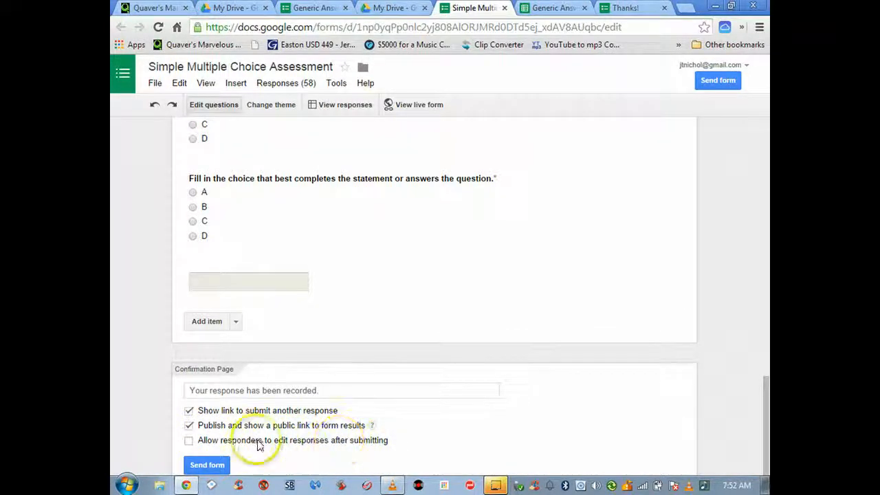
pyautogui.moveTo(333, 447)
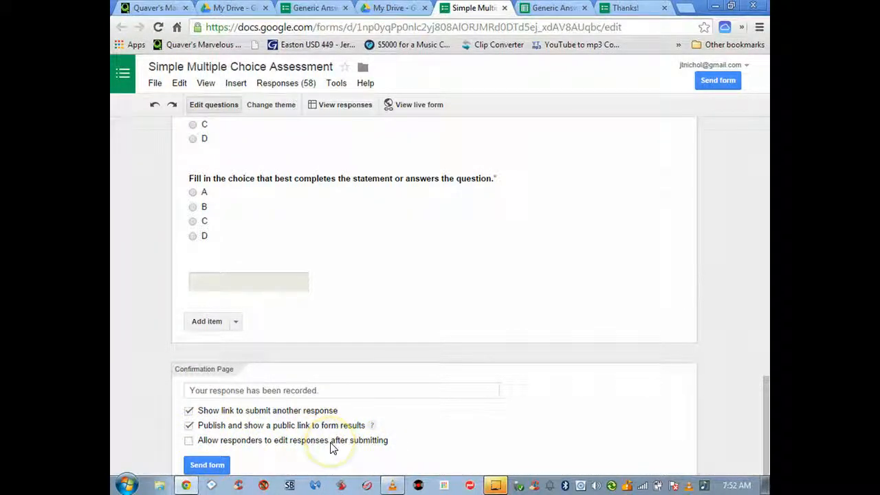
pyautogui.moveTo(327, 440)
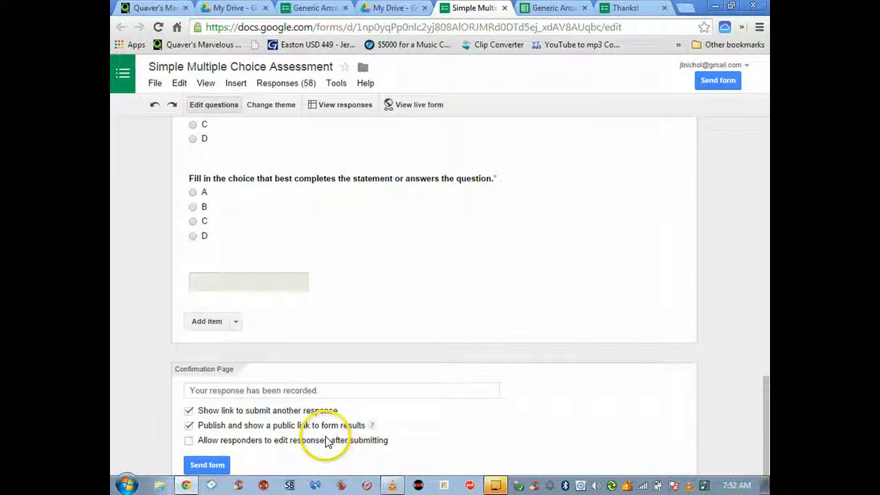
pyautogui.moveTo(280, 451)
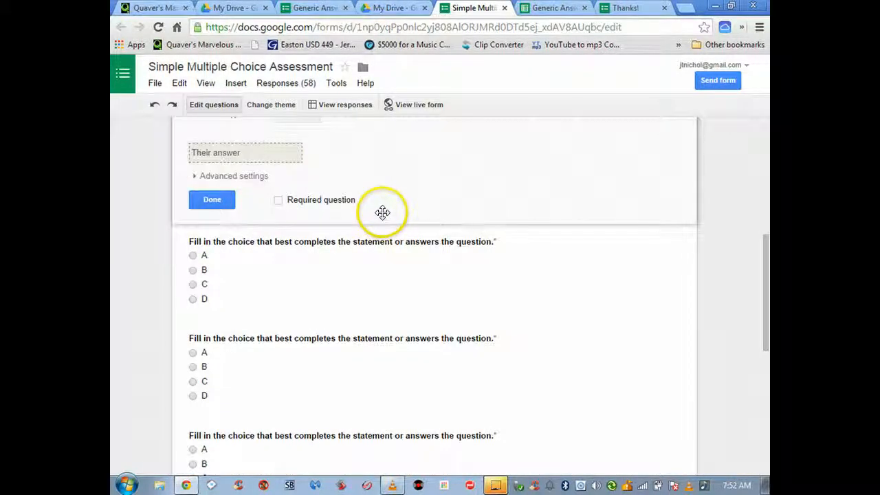
pyautogui.scroll(3)
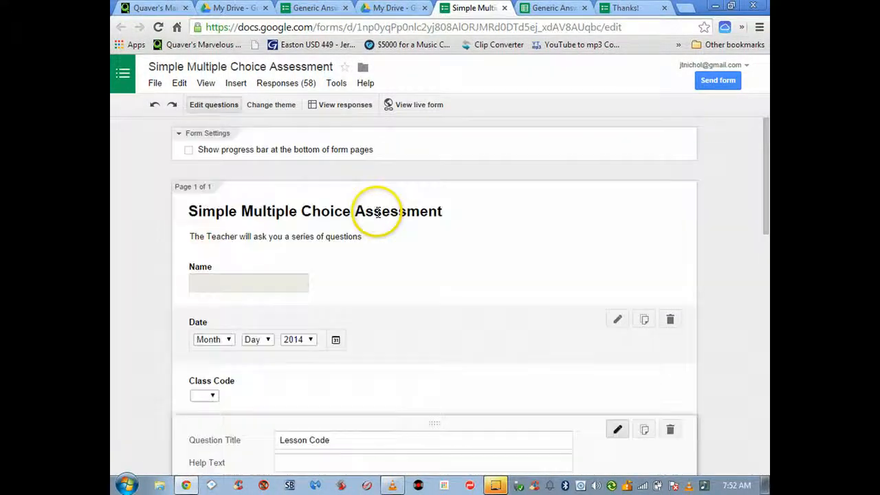
pyautogui.click(303, 212)
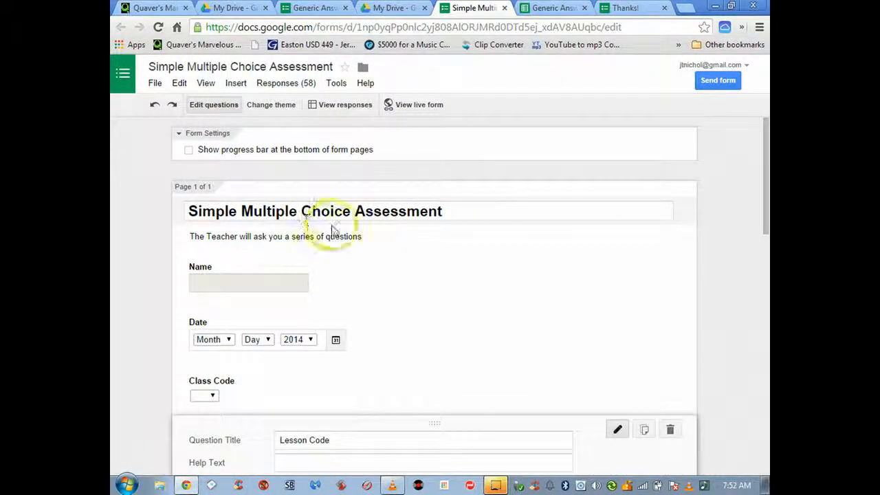
pyautogui.click(392, 9)
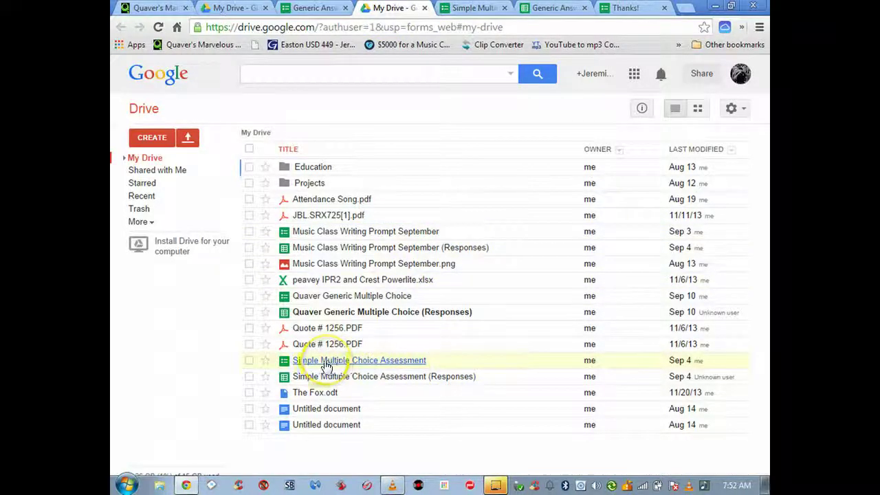
pyautogui.moveTo(372, 380)
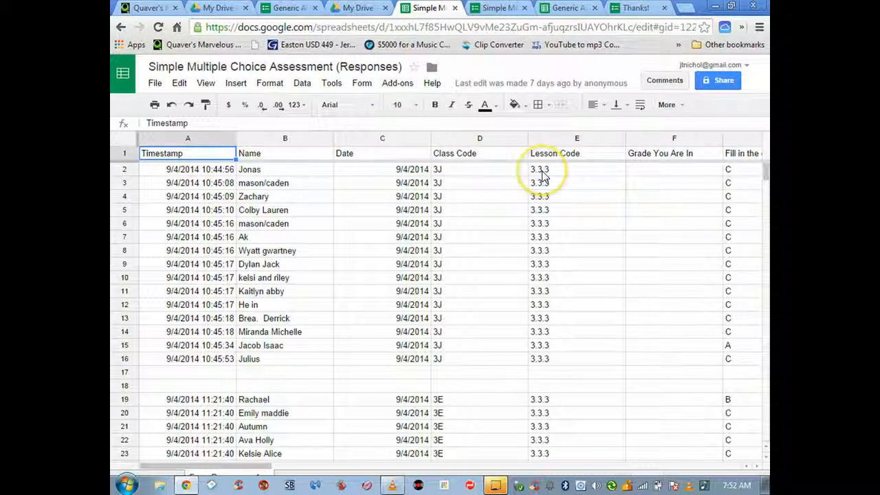
pyautogui.scroll(-3)
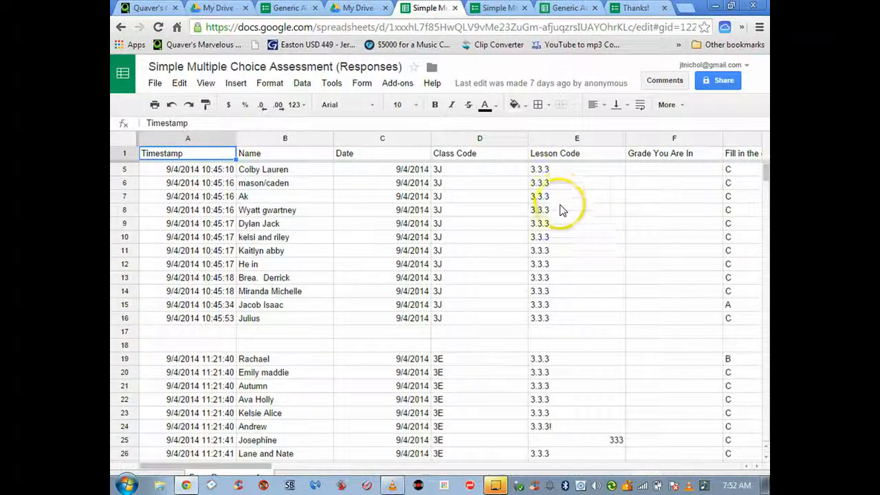
pyautogui.scroll(-3)
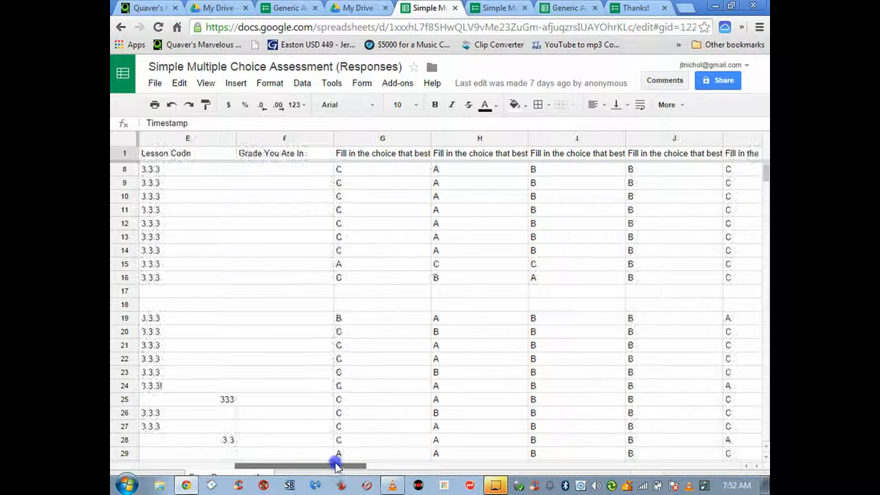
pyautogui.hscroll(3)
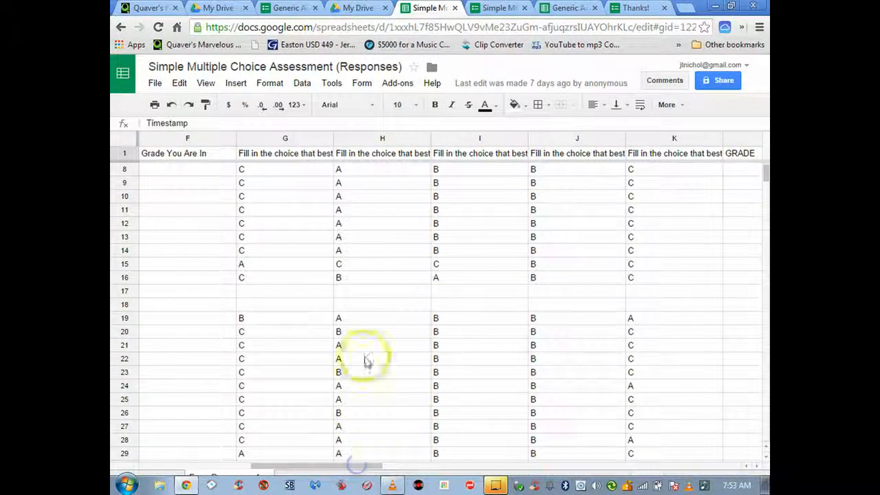
pyautogui.scroll(3)
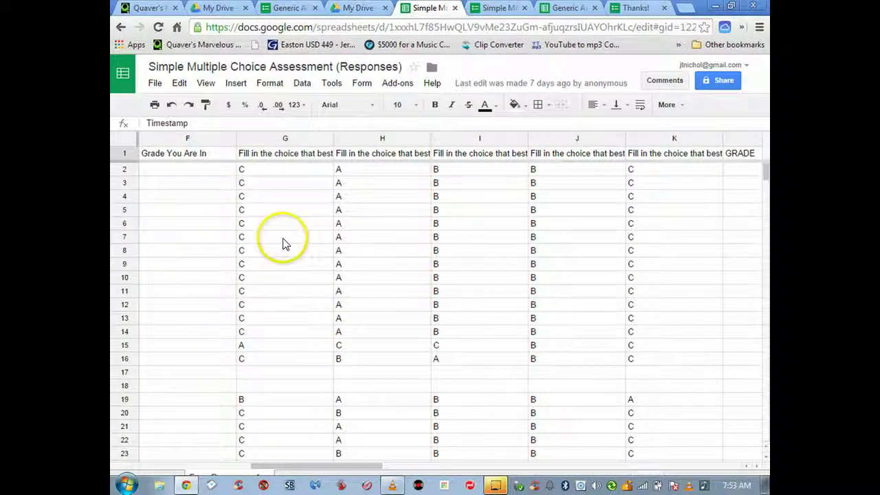
pyautogui.moveTo(241, 264)
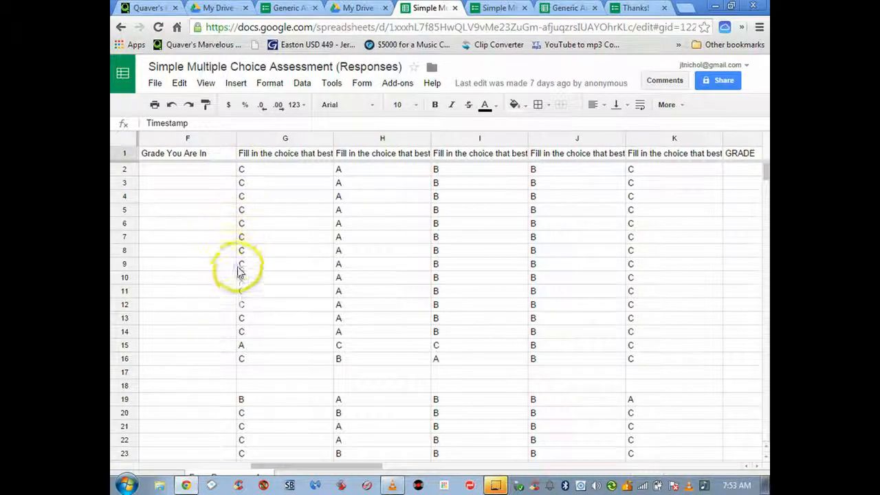
pyautogui.moveTo(324, 325)
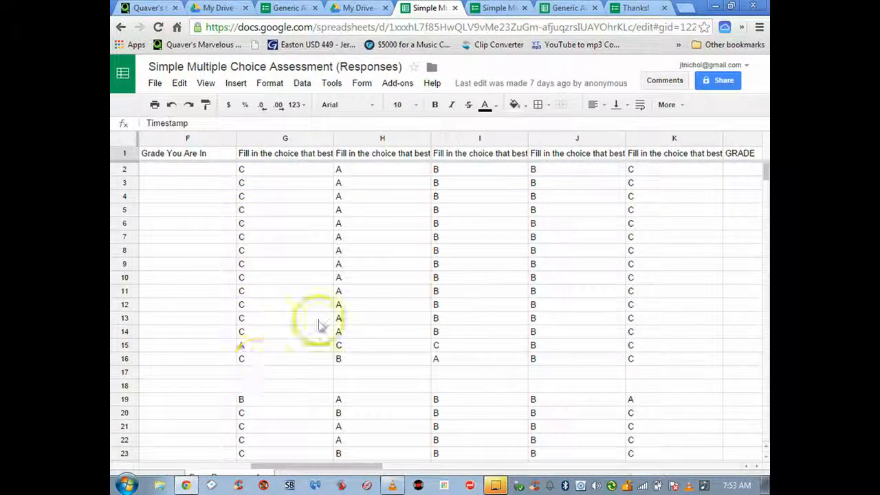
pyautogui.moveTo(640, 185)
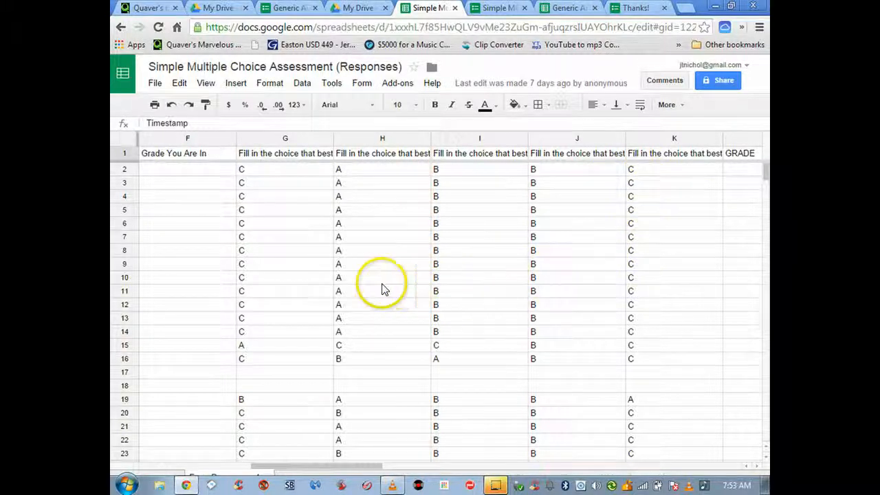
pyautogui.moveTo(327, 427)
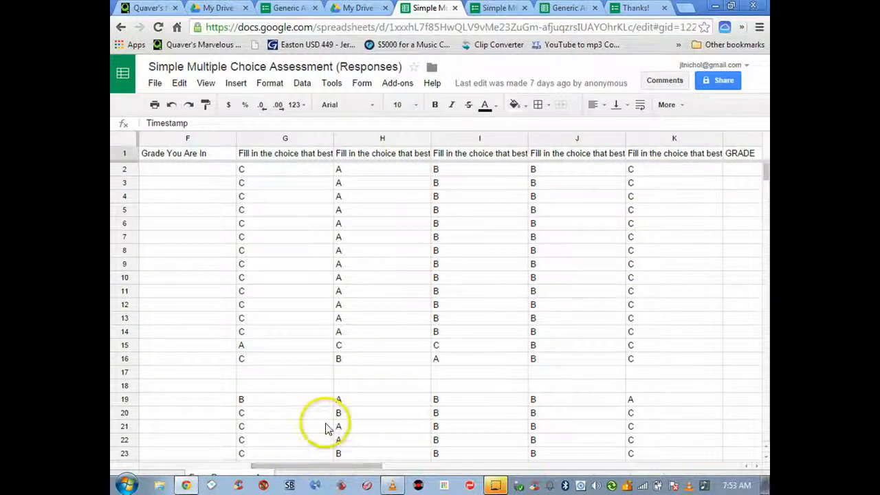
pyautogui.scroll(-3)
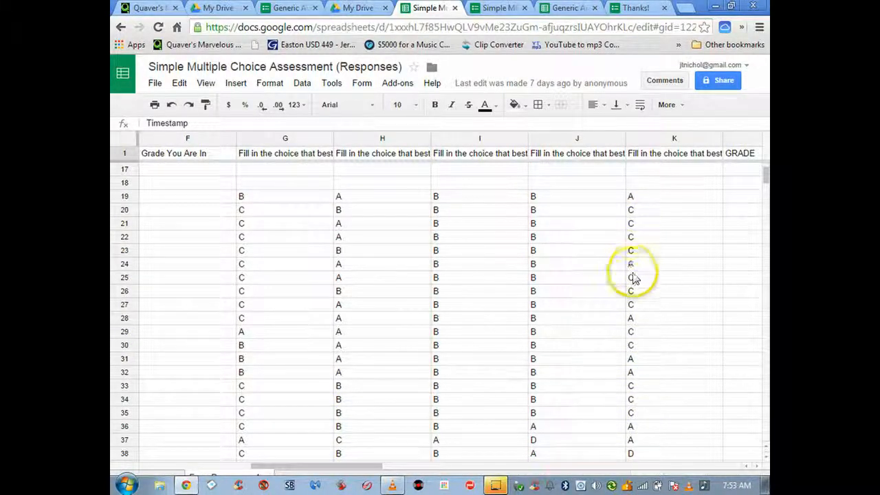
pyautogui.moveTo(633, 316)
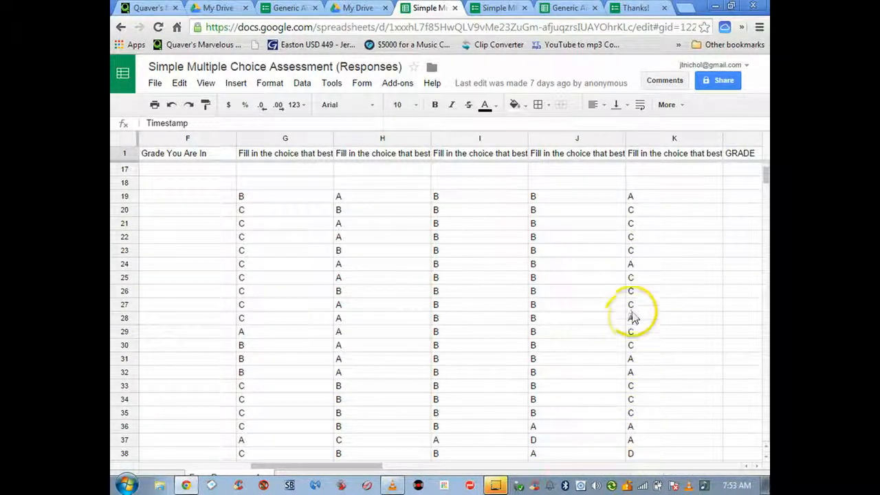
pyautogui.moveTo(550, 397)
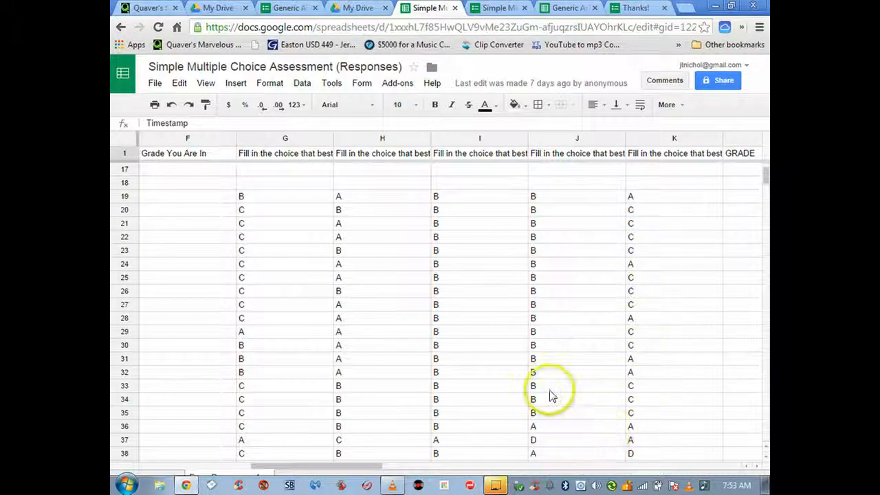
pyautogui.scroll(-3)
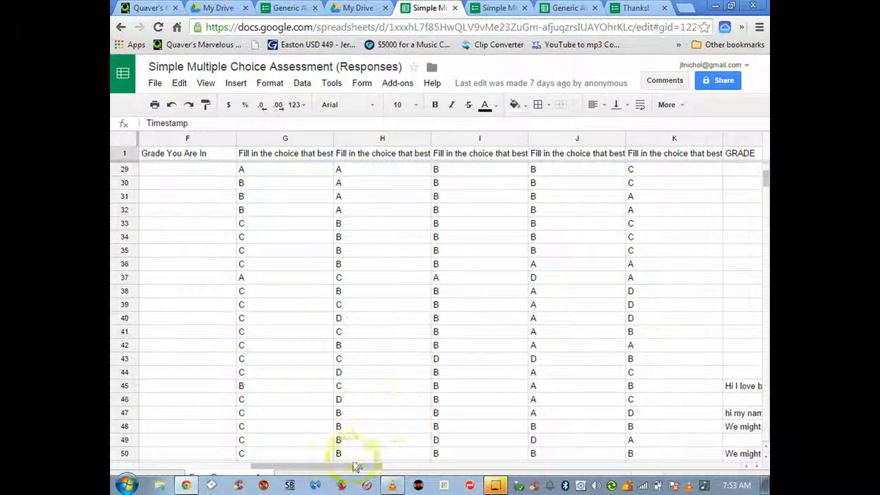
pyautogui.hscroll(-3)
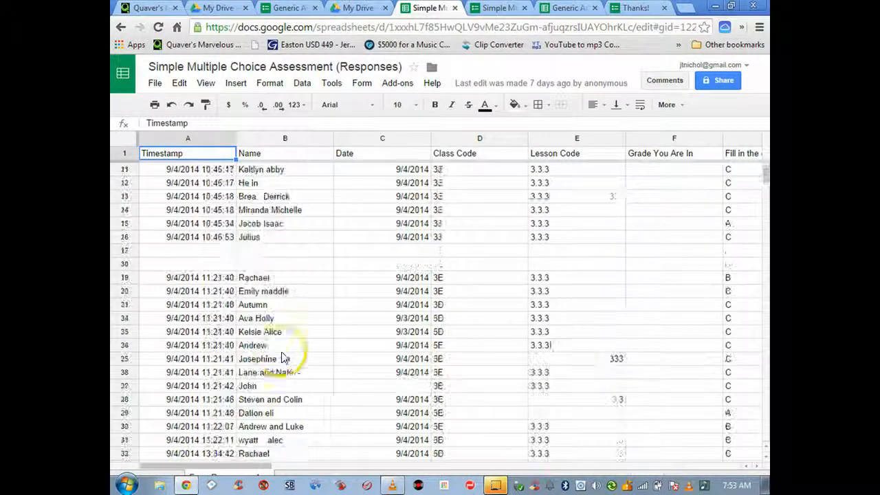
pyautogui.scroll(-3)
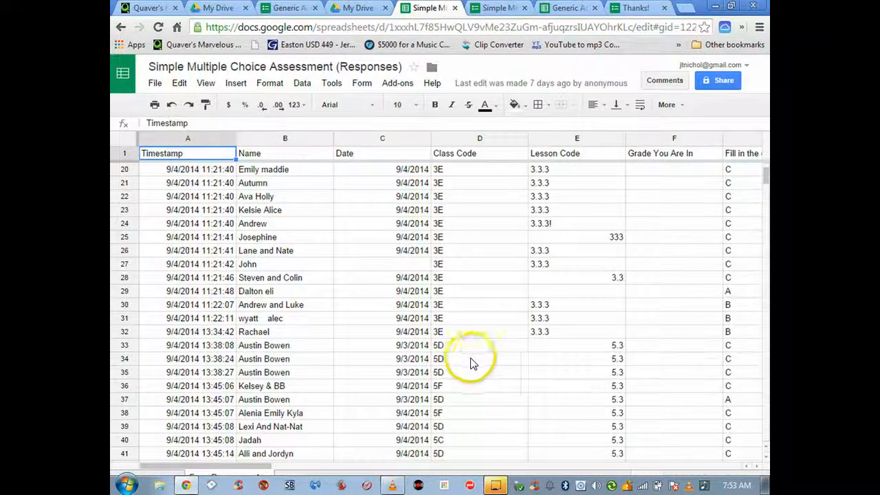
pyautogui.moveTo(441, 344)
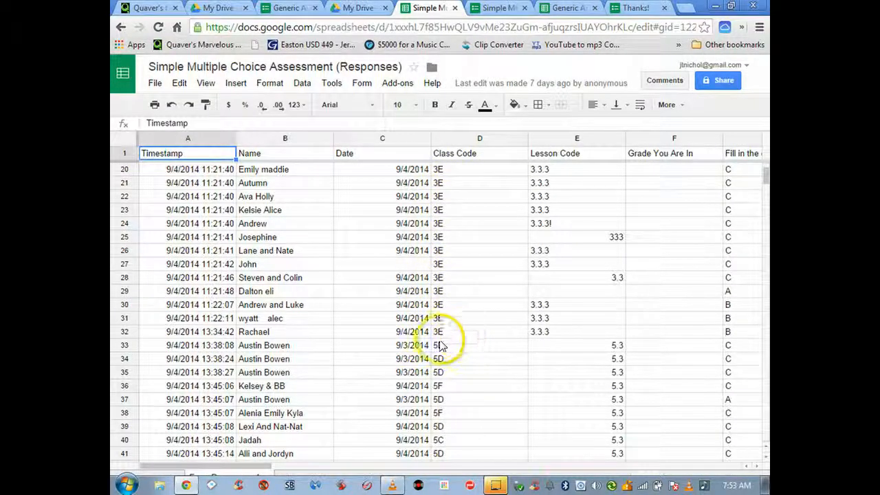
# - Insert blank rows above the 5D responses so the 3E and 5D groups are separated
pyautogui.click(382, 345)
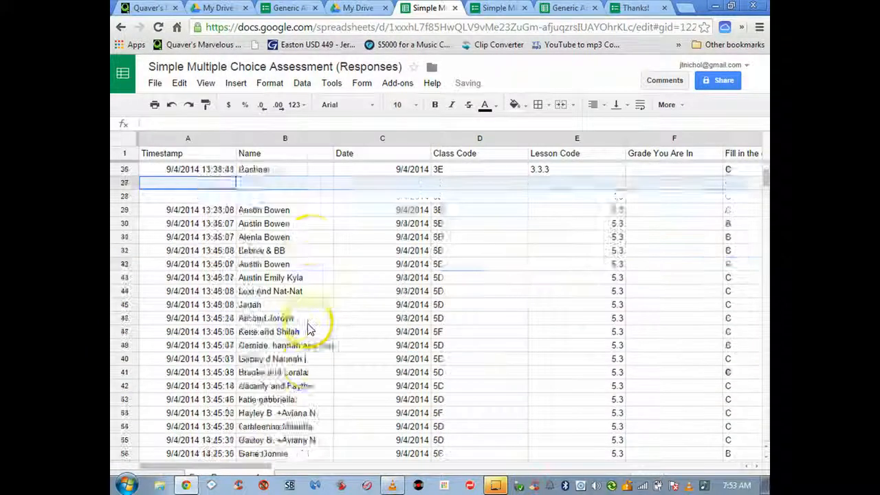
pyautogui.scroll(-3)
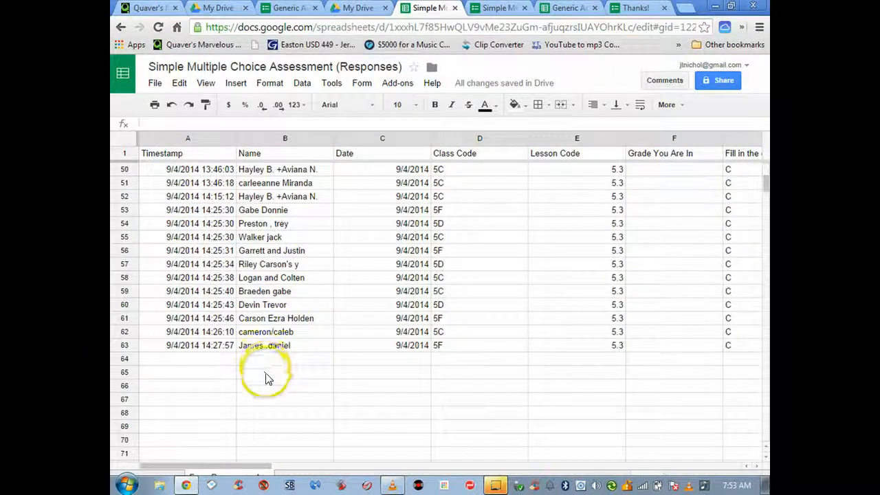
pyautogui.scroll(3)
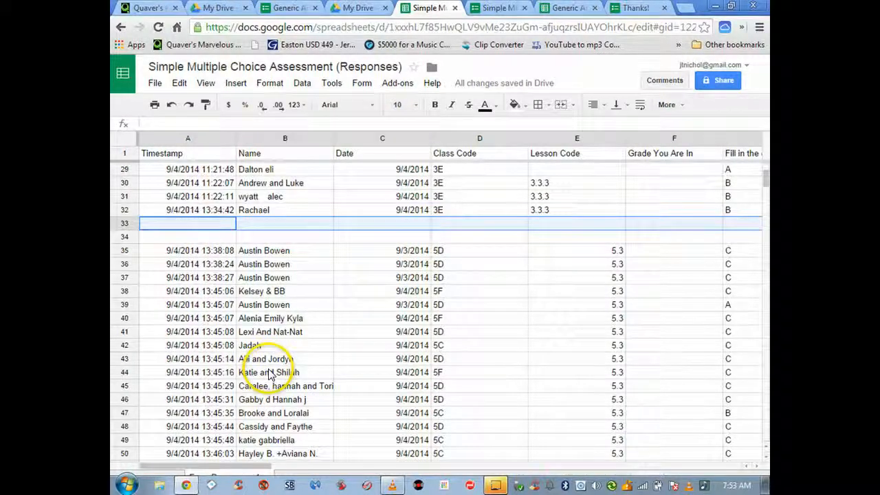
pyautogui.scroll(-3)
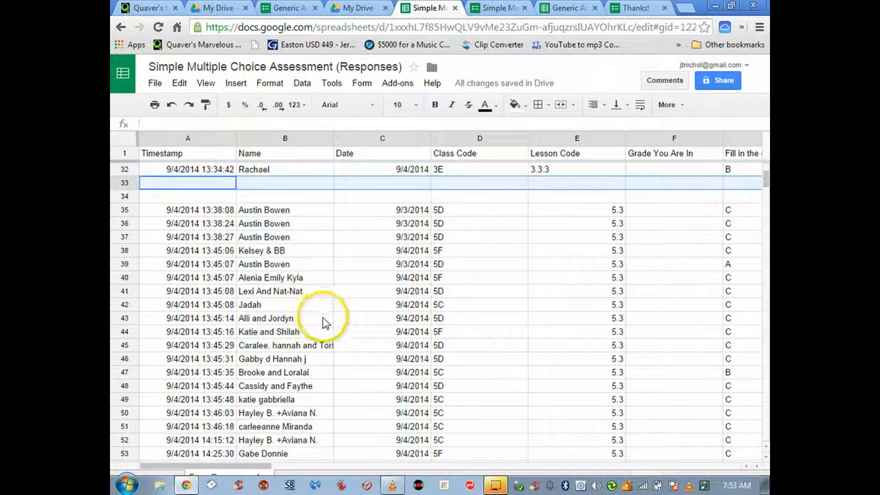
pyautogui.scroll(3)
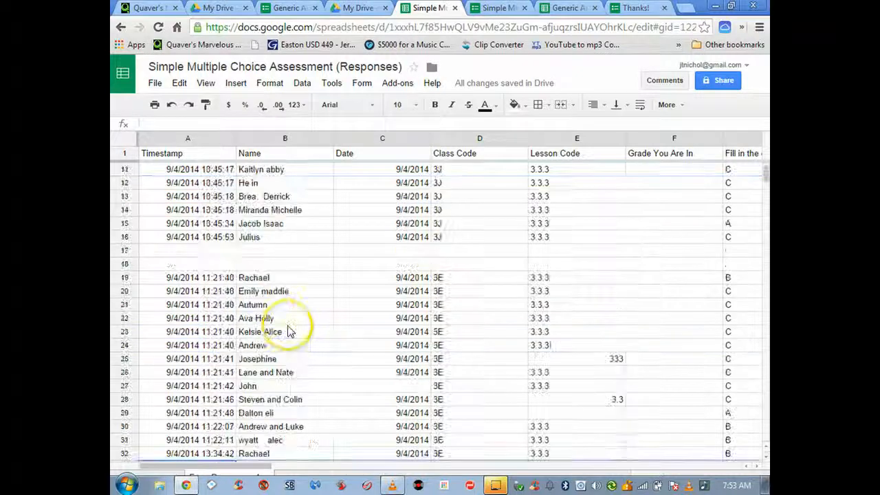
pyautogui.scroll(3)
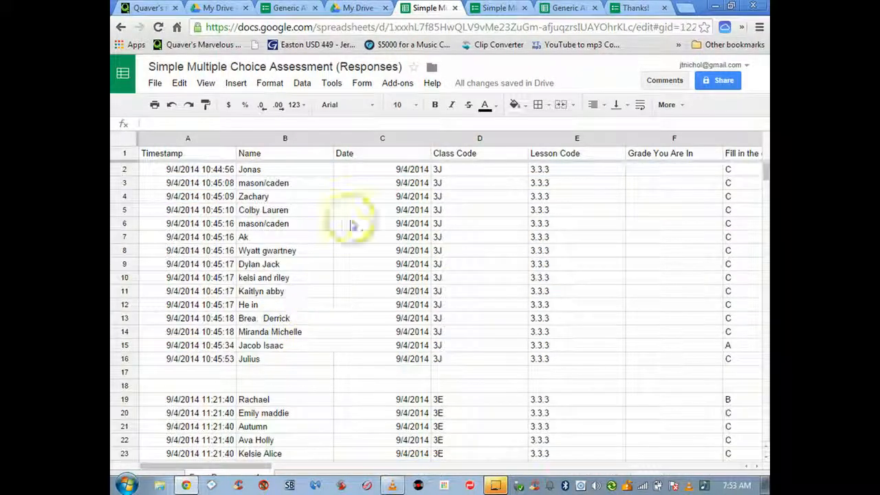
pyautogui.moveTo(351, 223)
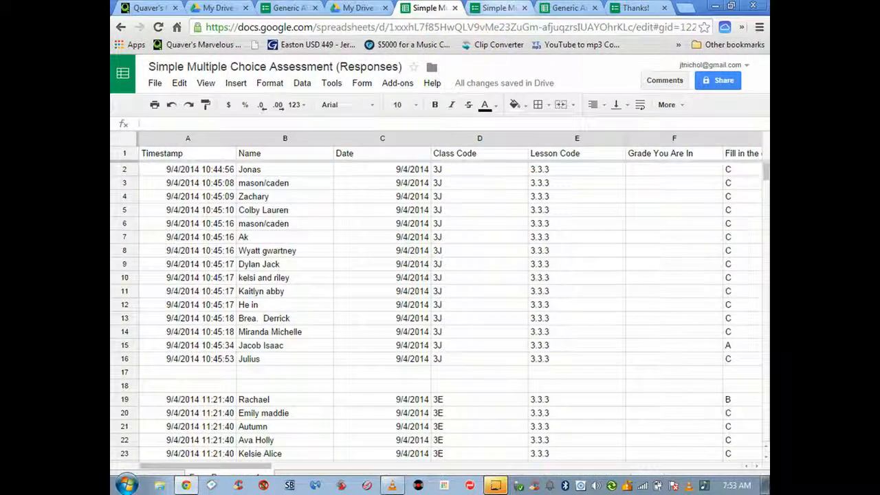
# - Switch back to the form editor tab and scroll to the Lesson Code question
pyautogui.click(498, 8)
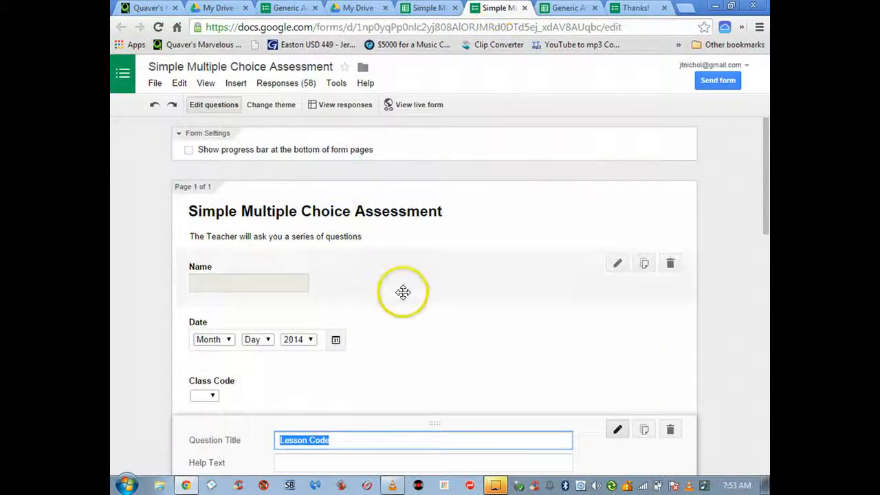
pyautogui.scroll(-3)
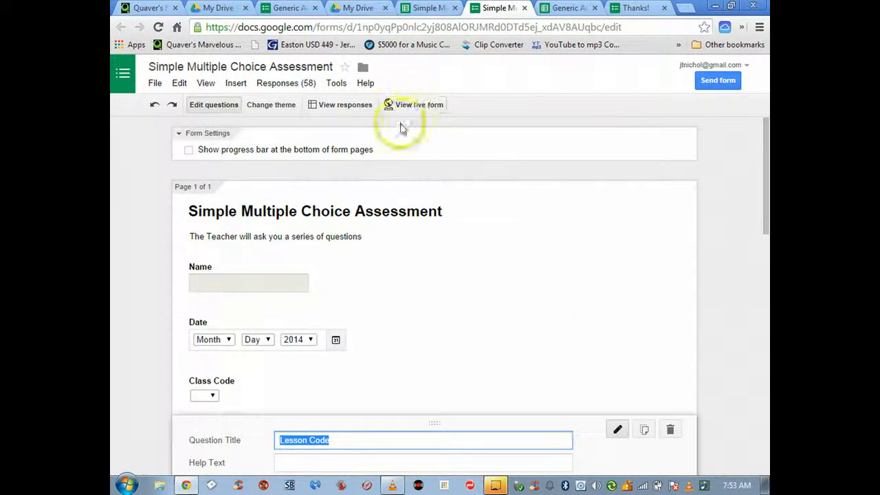
pyautogui.scroll(-3)
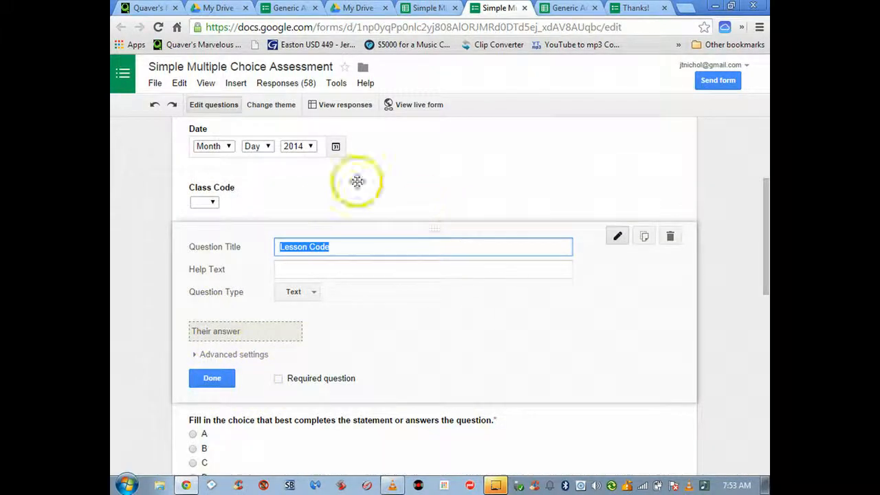
pyautogui.moveTo(465, 220)
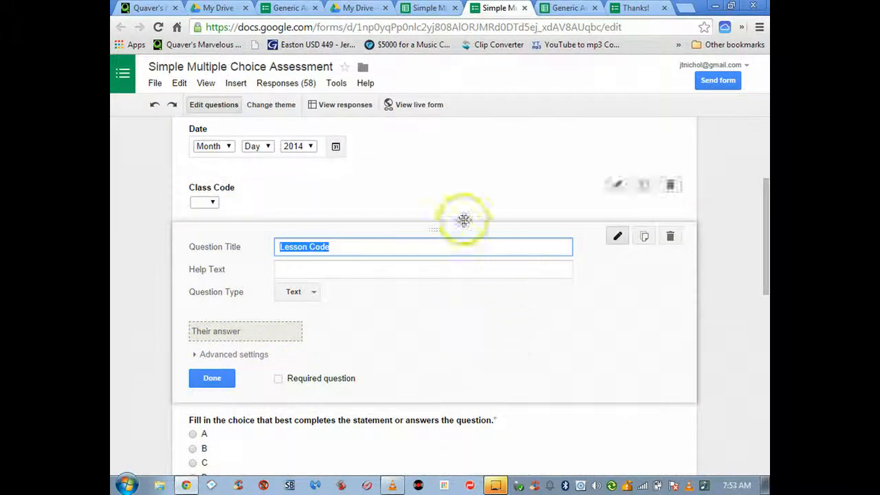
pyautogui.scroll(3)
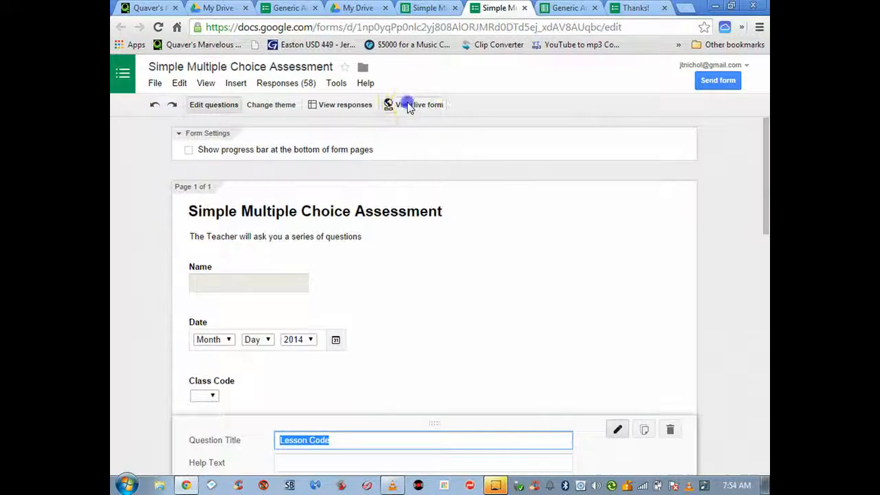
pyautogui.click(415, 104)
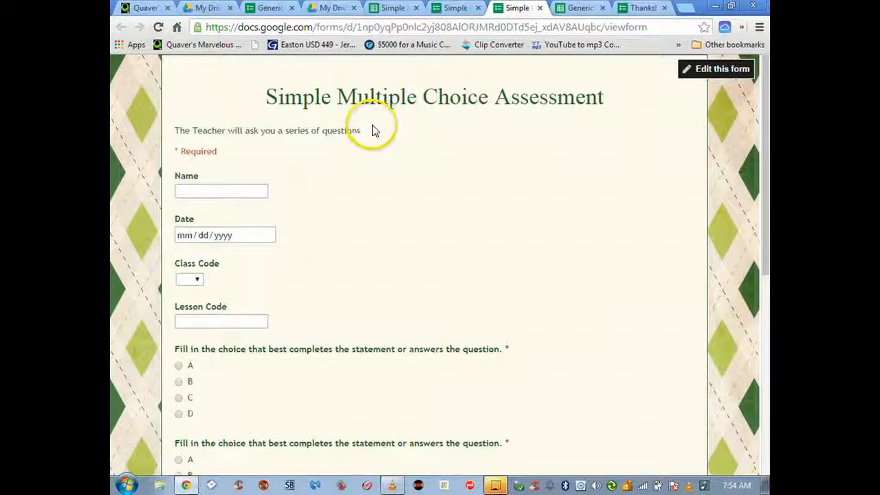
pyautogui.moveTo(268, 160)
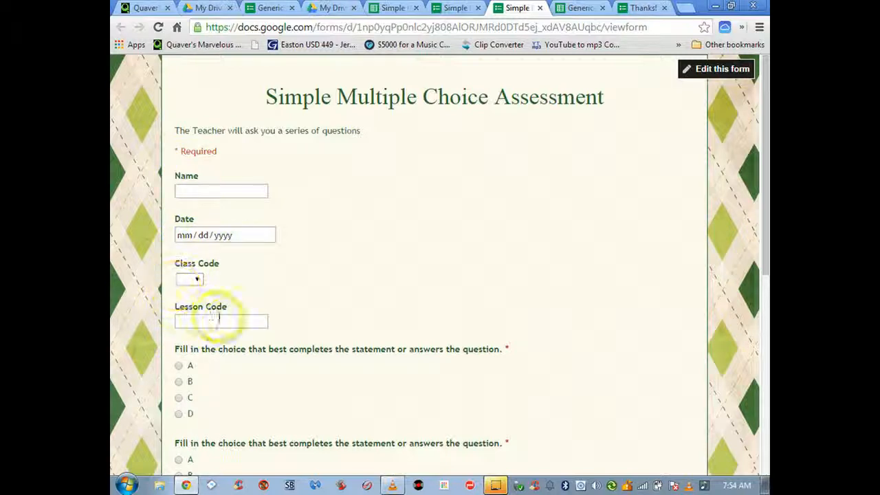
pyautogui.moveTo(308, 358)
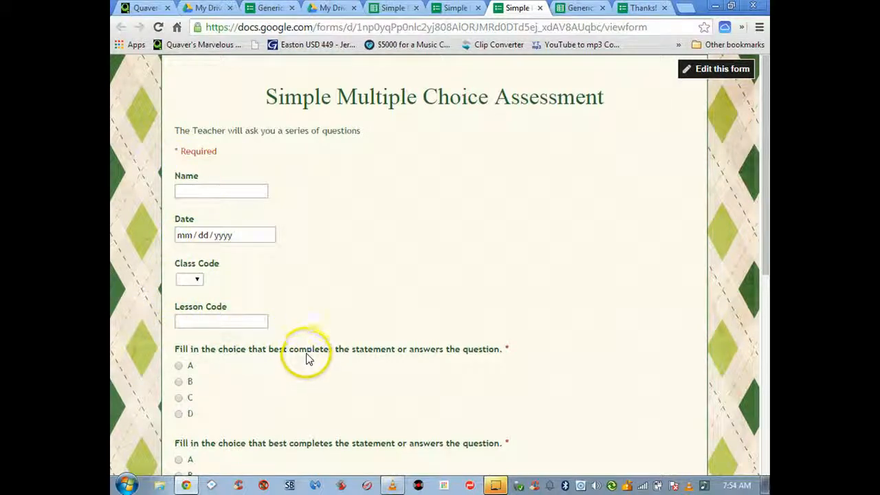
pyautogui.scroll(-3)
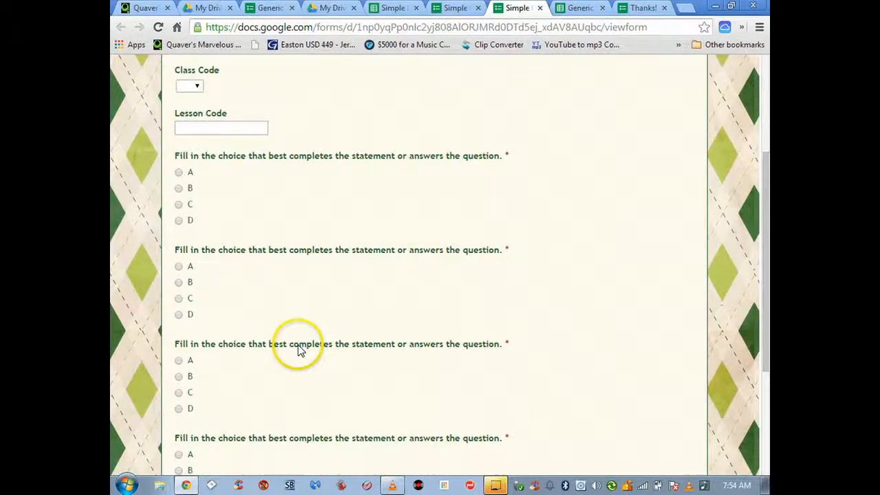
pyautogui.scroll(3)
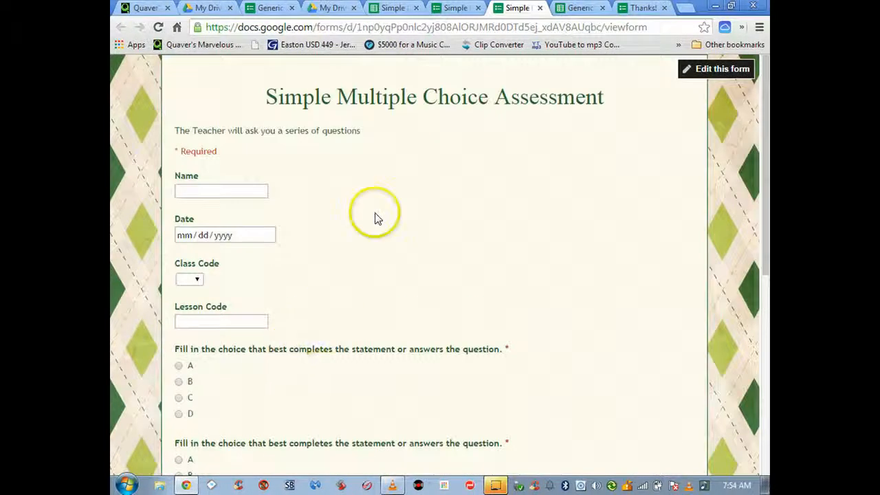
pyautogui.moveTo(530, 44)
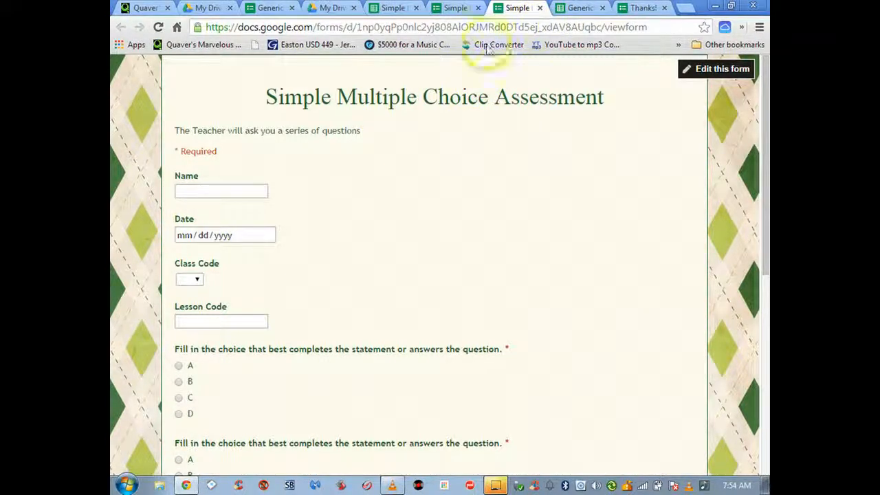
pyautogui.moveTo(357, 102)
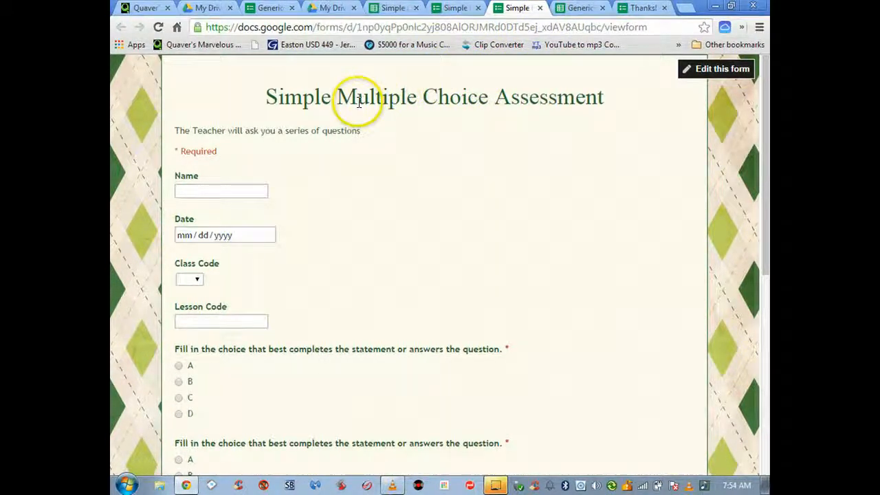
pyautogui.moveTo(206, 26)
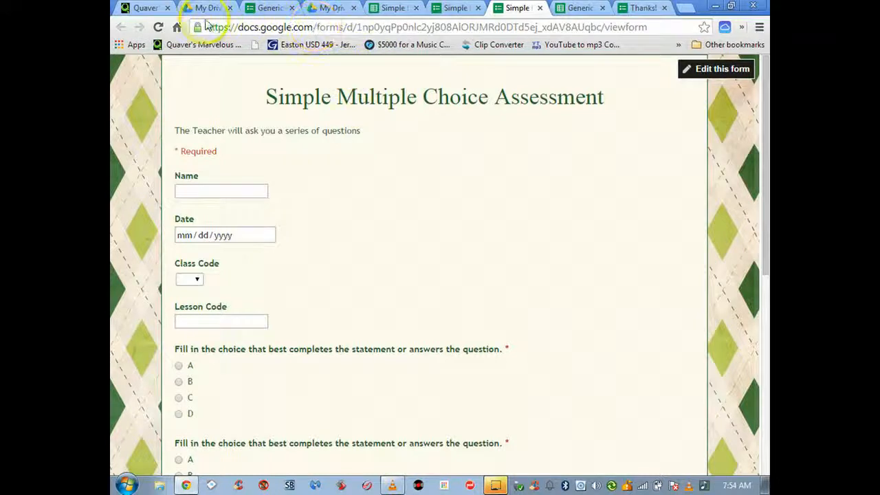
pyautogui.moveTo(465, 151)
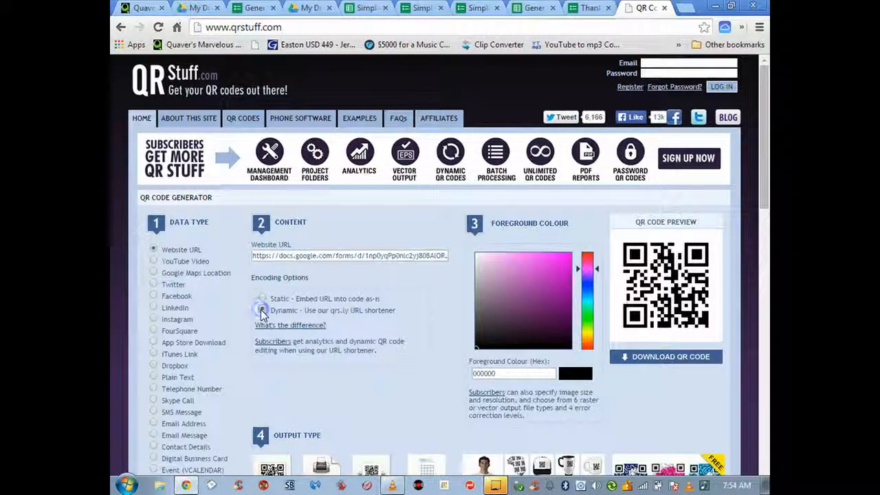
# - Generate the QR code preview for the form's viewform link
pyautogui.click(261, 311)
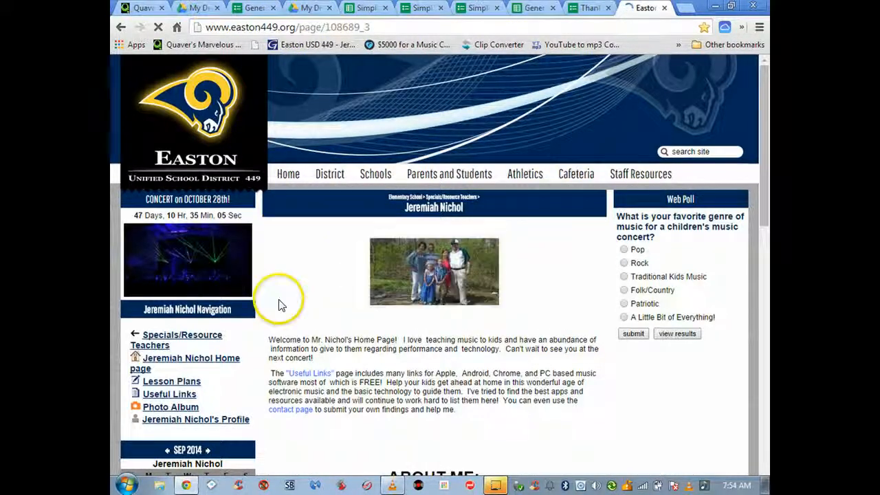
# - Go to the teacher's Lesson Plans page and advance to the Aug 31 – Sep 6, 2014 week
pyautogui.scroll(-3)
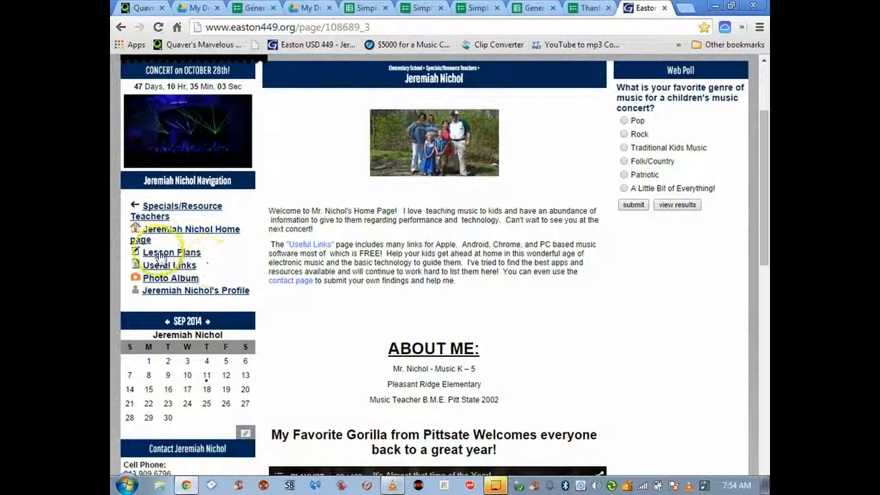
pyautogui.click(171, 253)
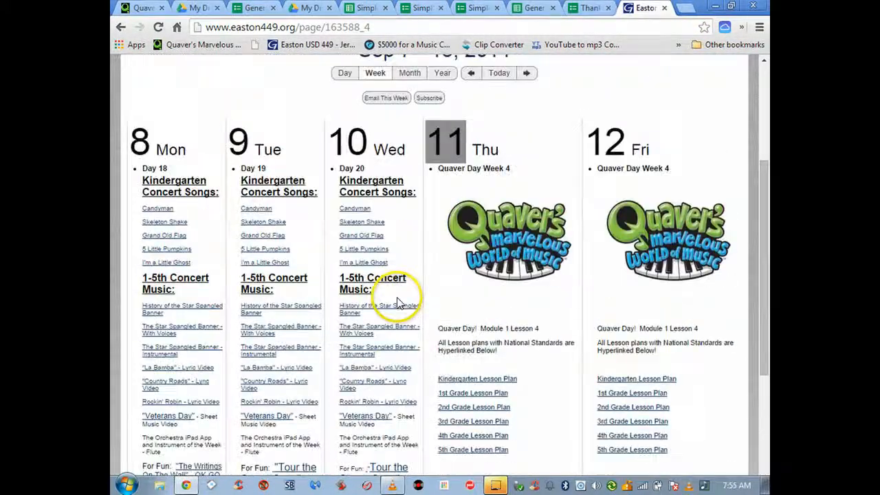
pyautogui.moveTo(644, 154)
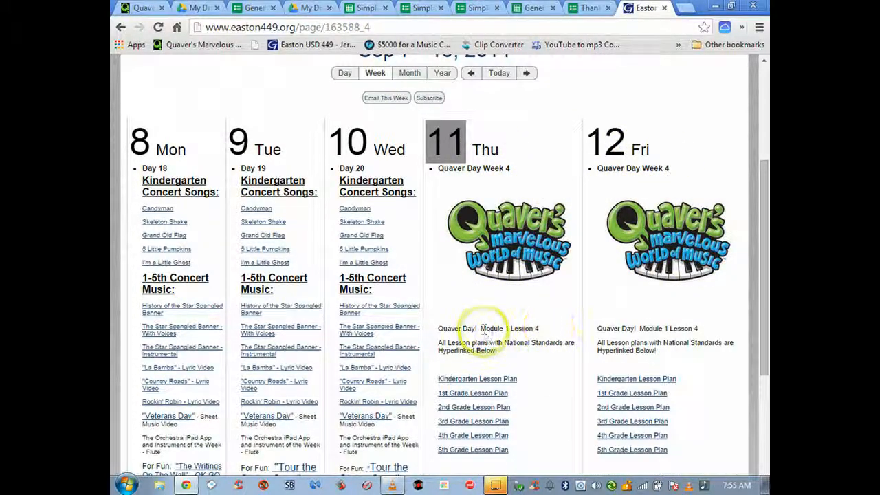
pyautogui.doubleClick(508, 328)
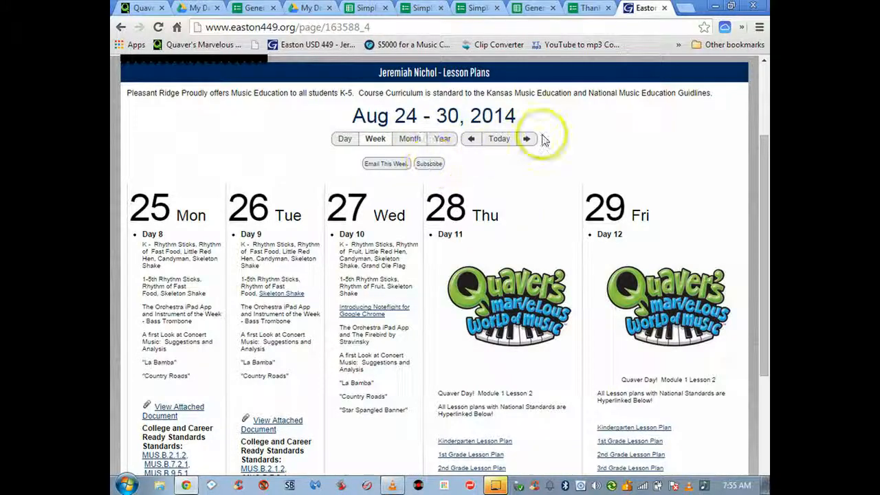
pyautogui.click(527, 137)
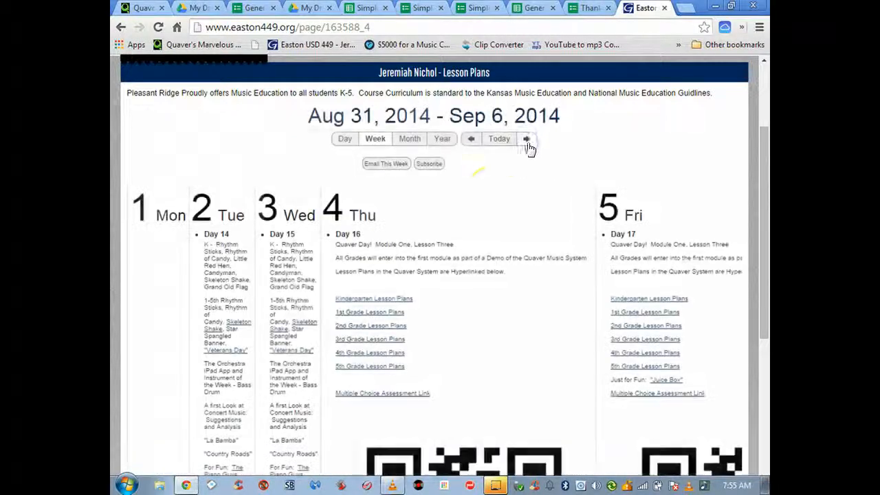
pyautogui.moveTo(468, 204)
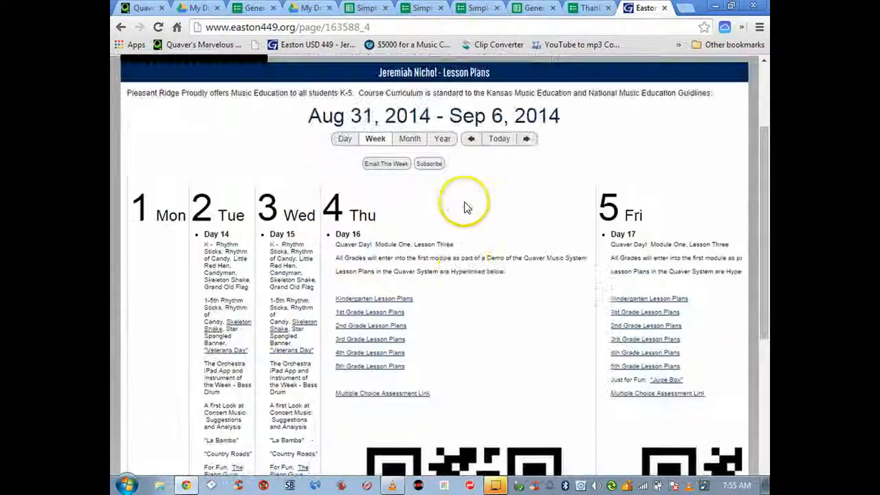
# - Scroll to the QR code under Thursday, then switch to the form's response-recorded page
pyautogui.scroll(-3)
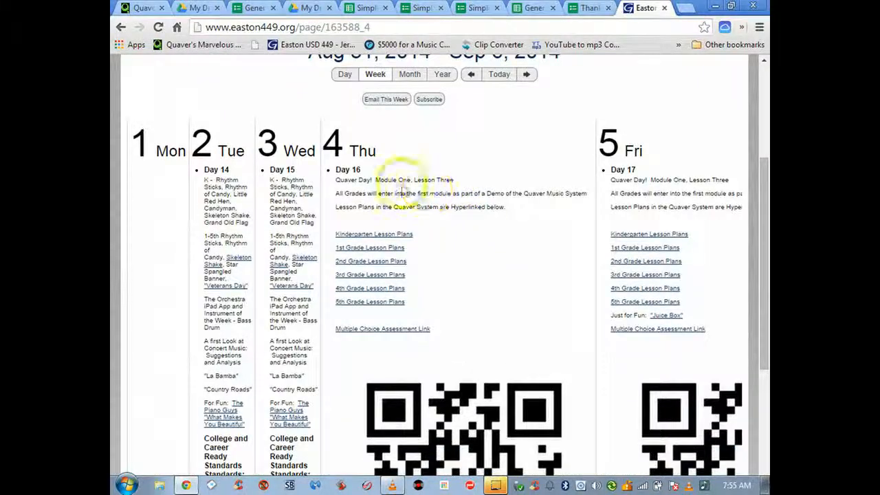
pyautogui.scroll(-3)
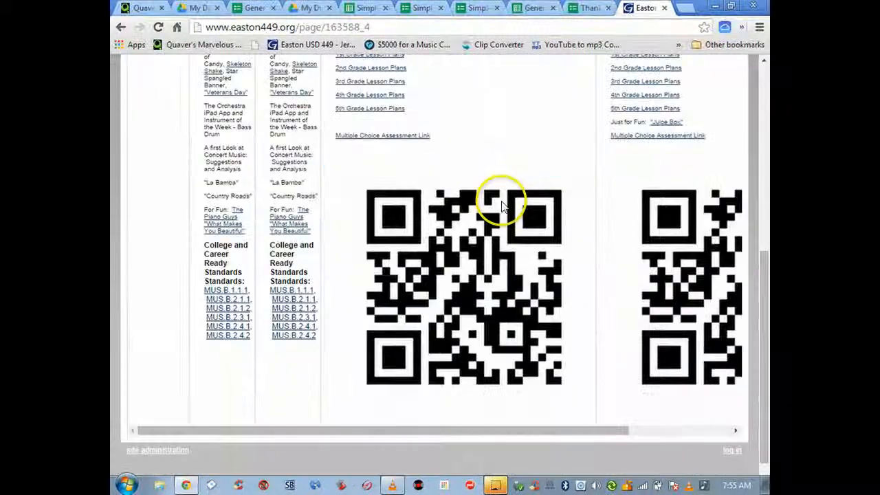
pyautogui.moveTo(402, 233)
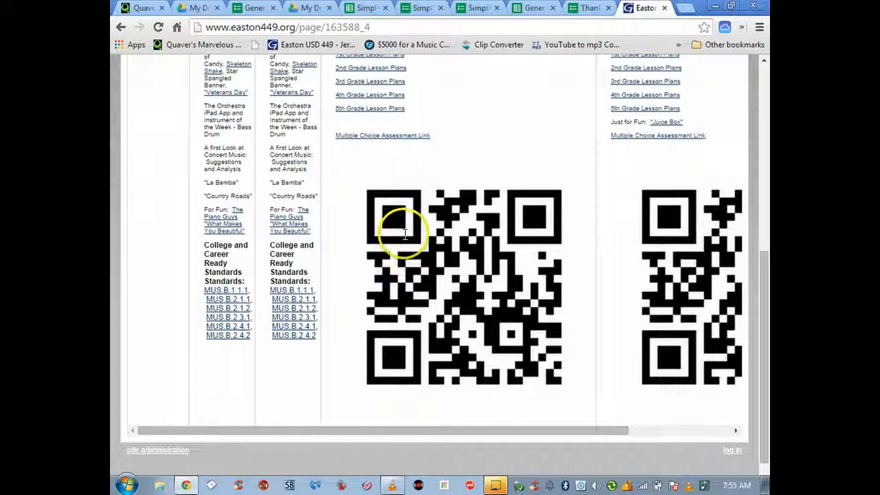
pyautogui.scroll(-3)
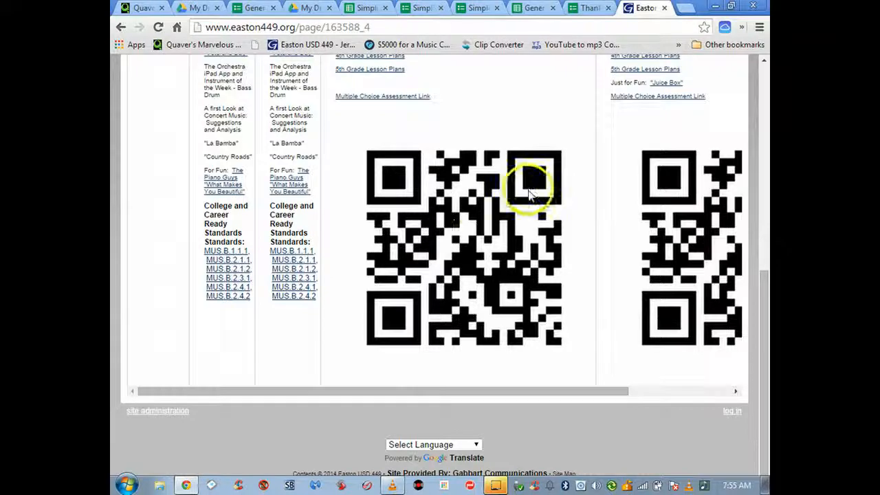
pyautogui.click(533, 8)
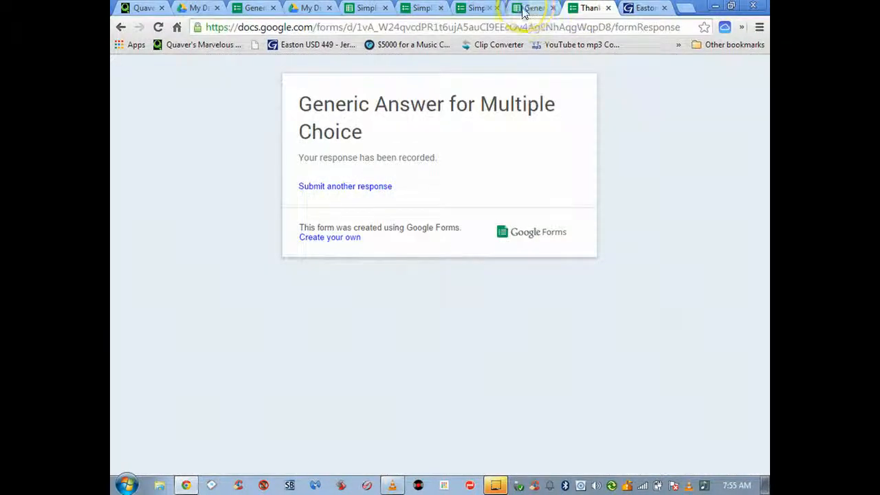
# - View the Simple Multiple Choice Assessment (Responses) sheet, then return to the lesson plans page
pyautogui.click(422, 8)
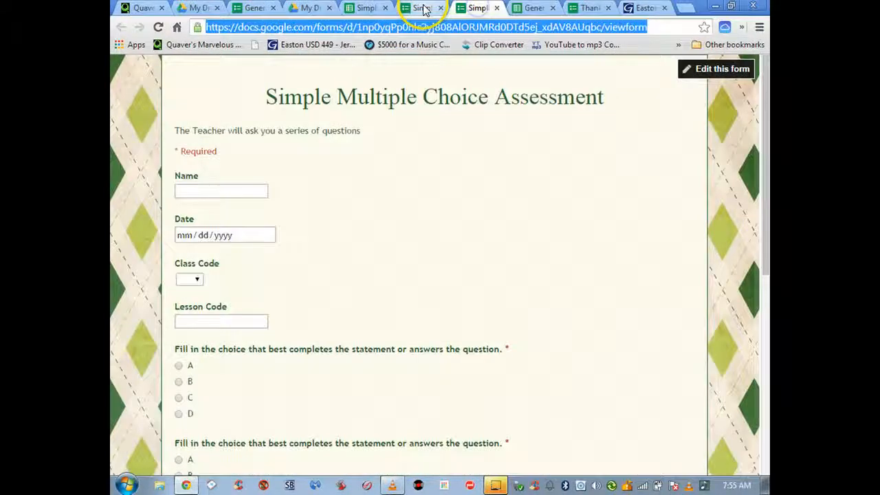
pyautogui.click(366, 8)
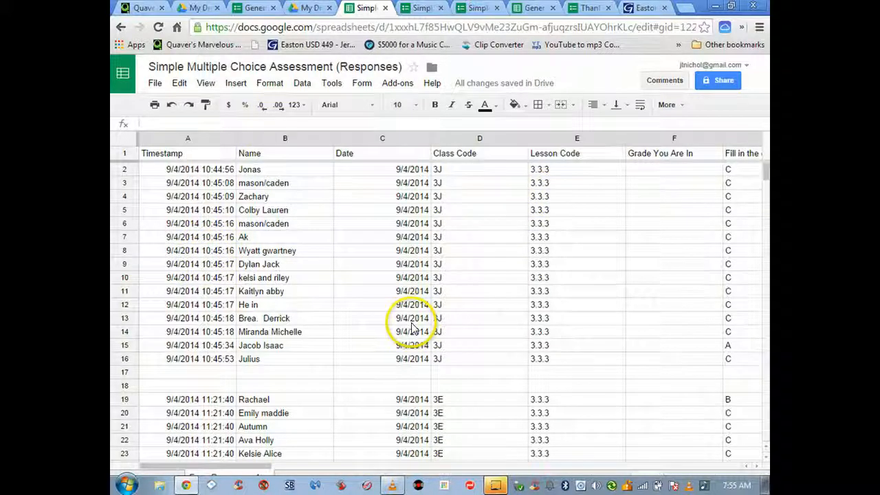
pyautogui.scroll(-3)
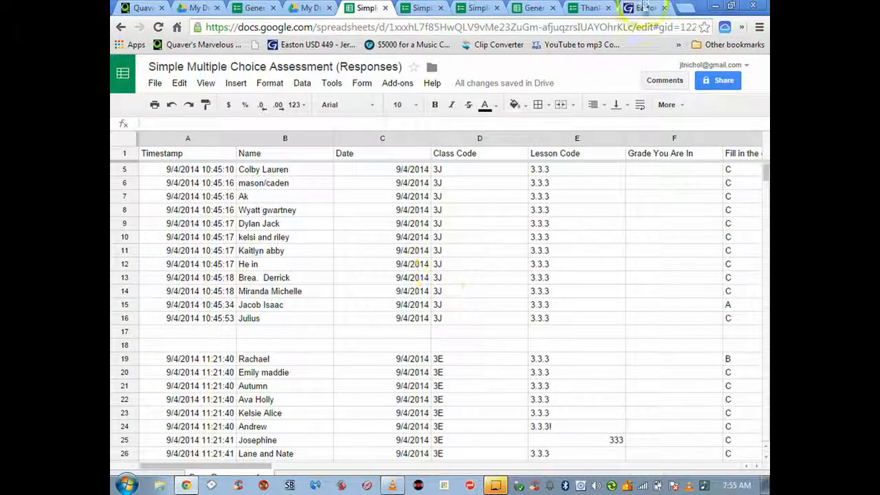
pyautogui.click(643, 8)
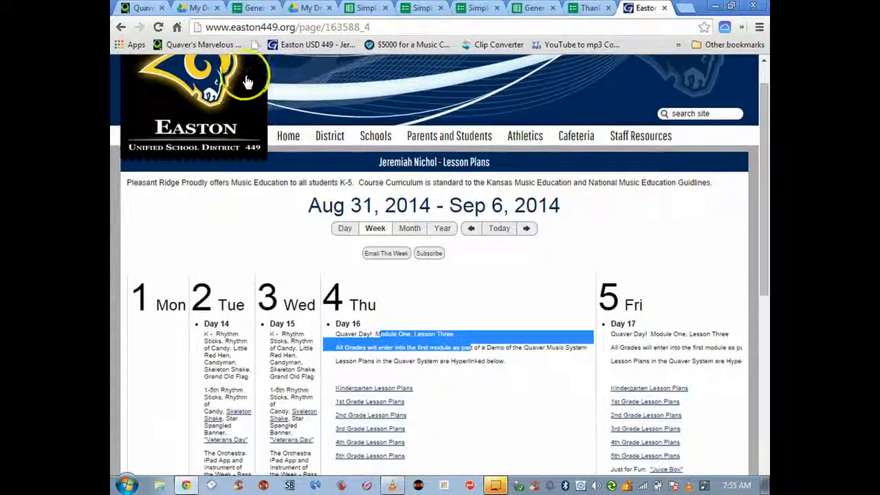
# - Scroll through the teacher's home page down to the page links at the bottom
pyautogui.scroll(-3)
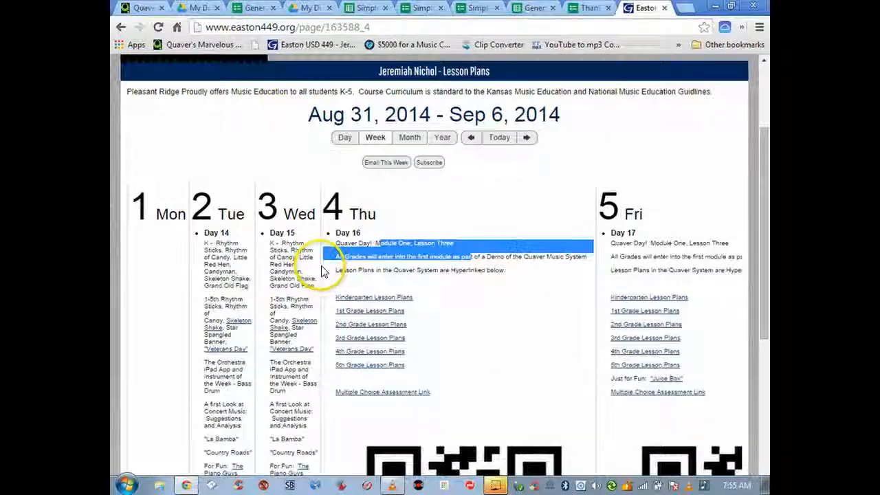
pyautogui.scroll(-3)
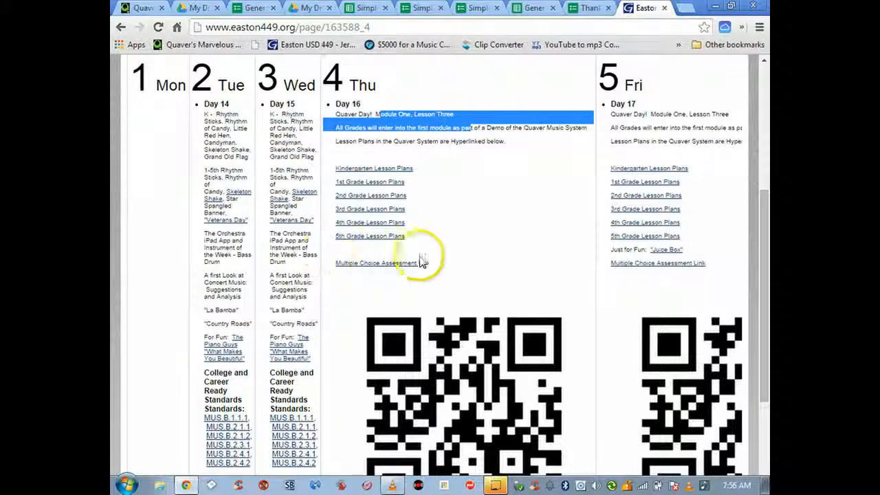
pyautogui.scroll(-3)
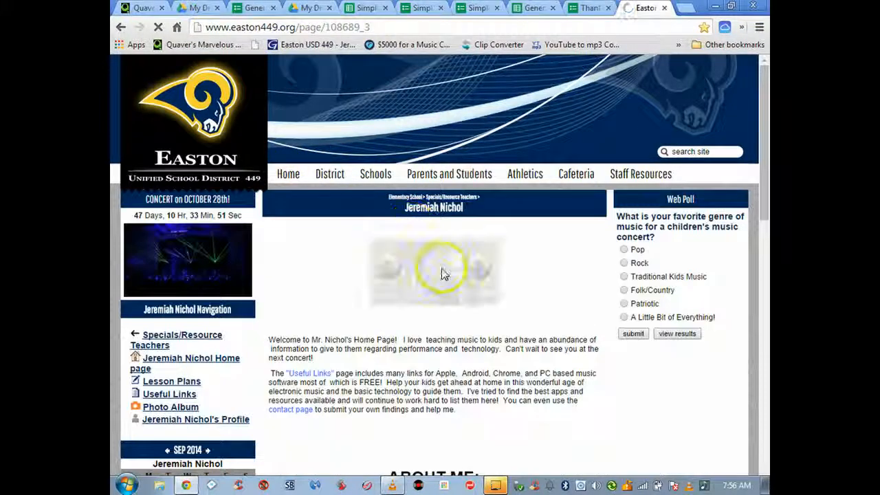
pyautogui.scroll(-3)
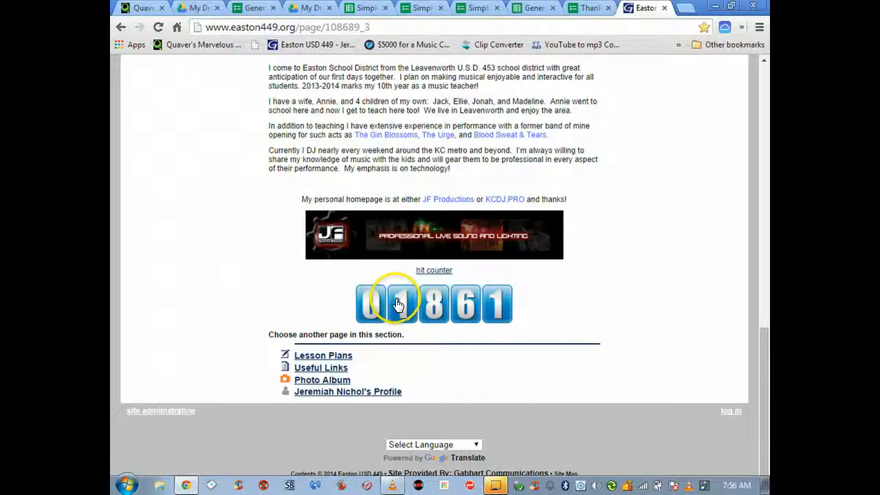
pyautogui.scroll(3)
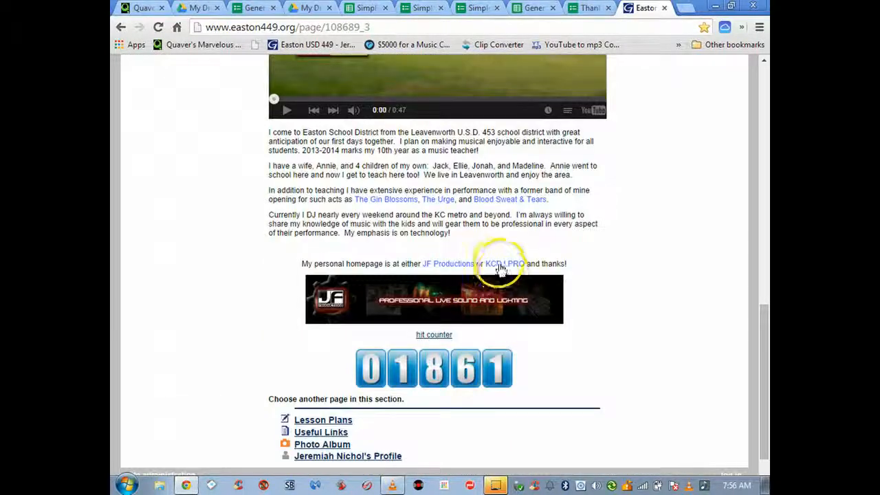
pyautogui.moveTo(533, 445)
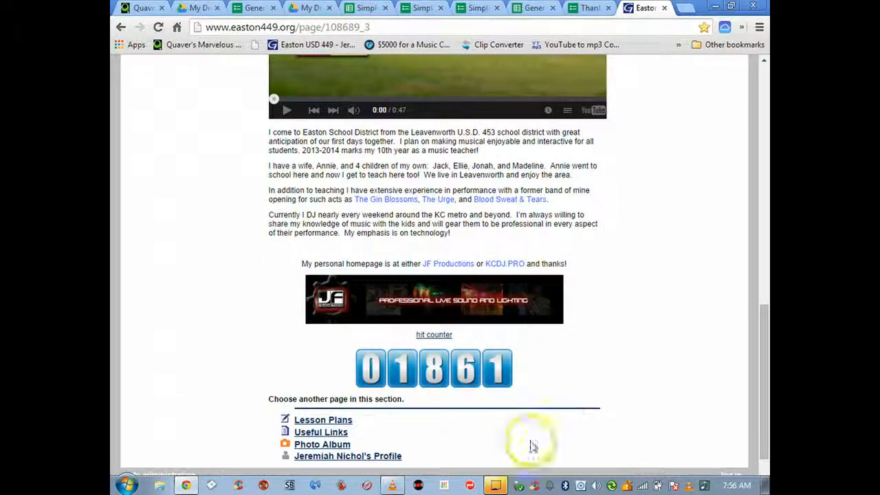